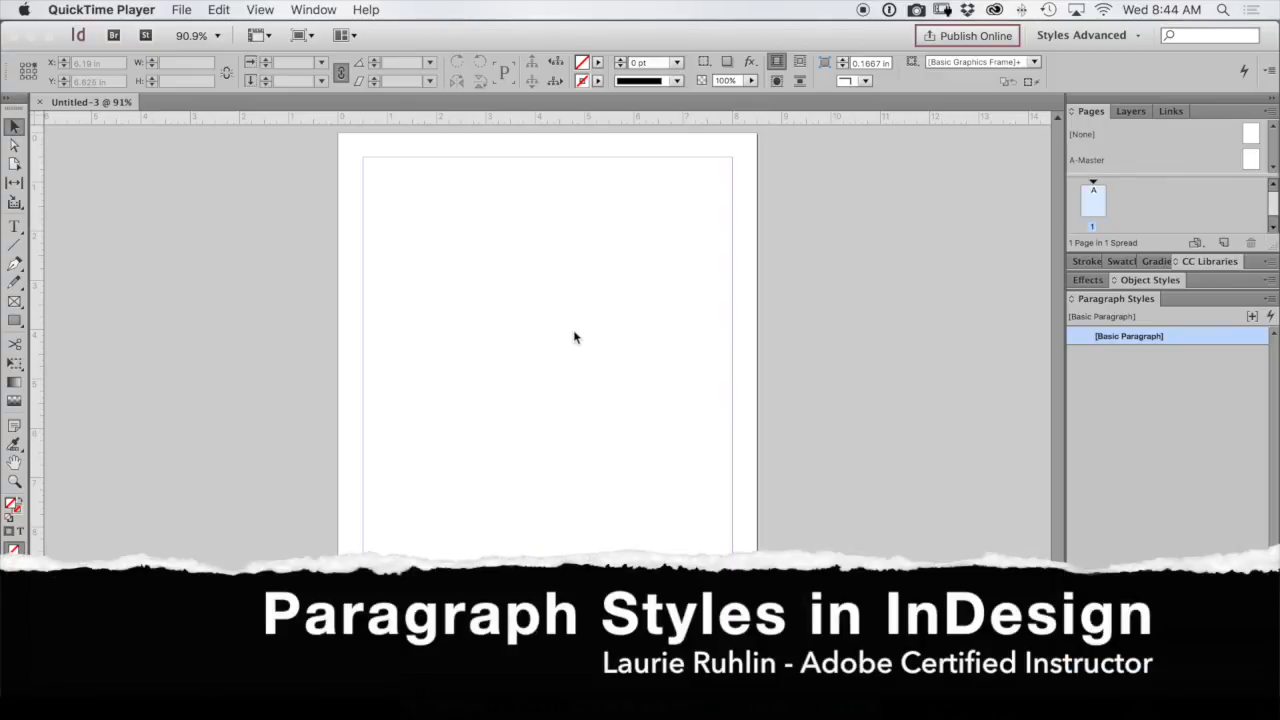
pyautogui.moveTo(548, 350)
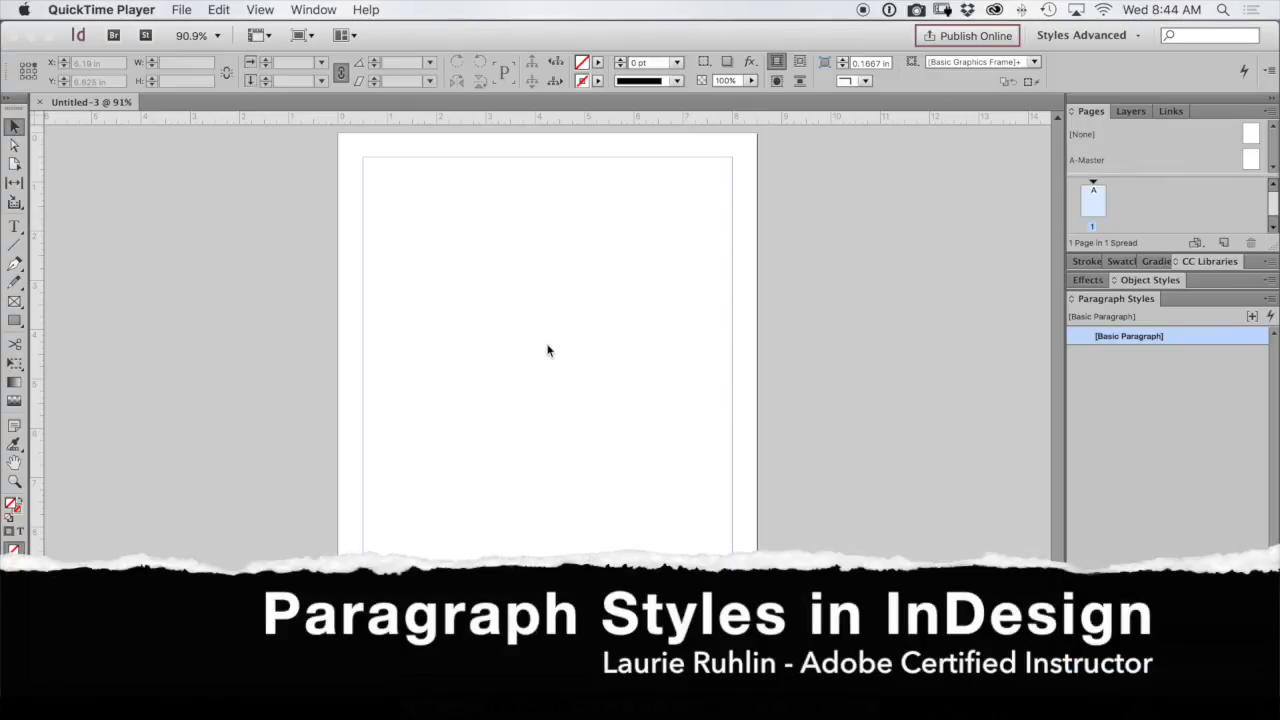
pyautogui.moveTo(556, 364)
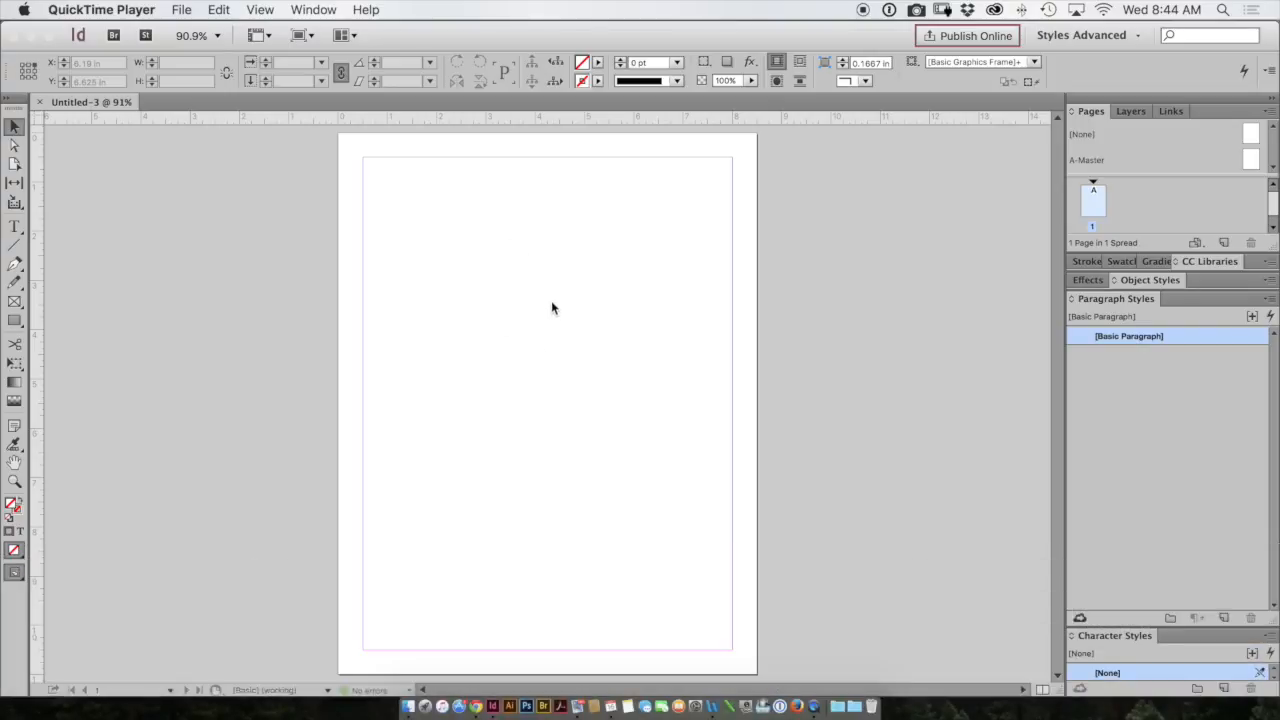
# Place the dog class text file onto the page via File > Place
pyautogui.click(148, 10)
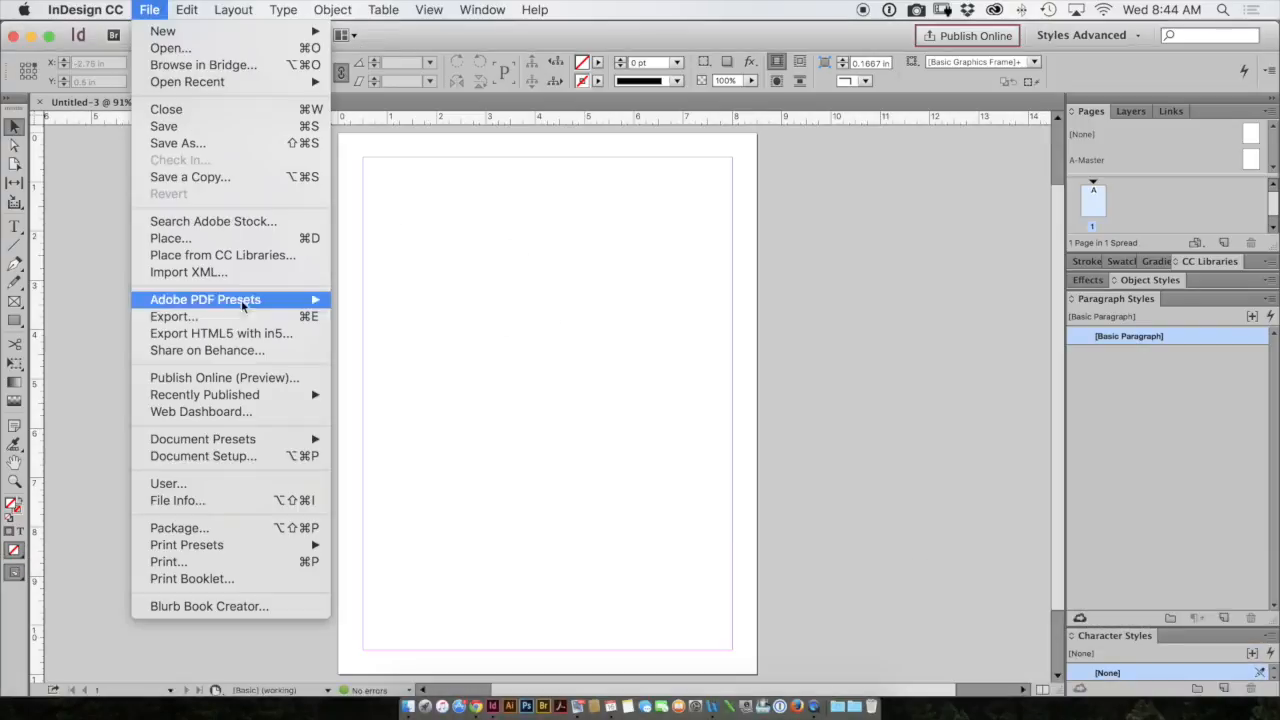
pyautogui.click(170, 238)
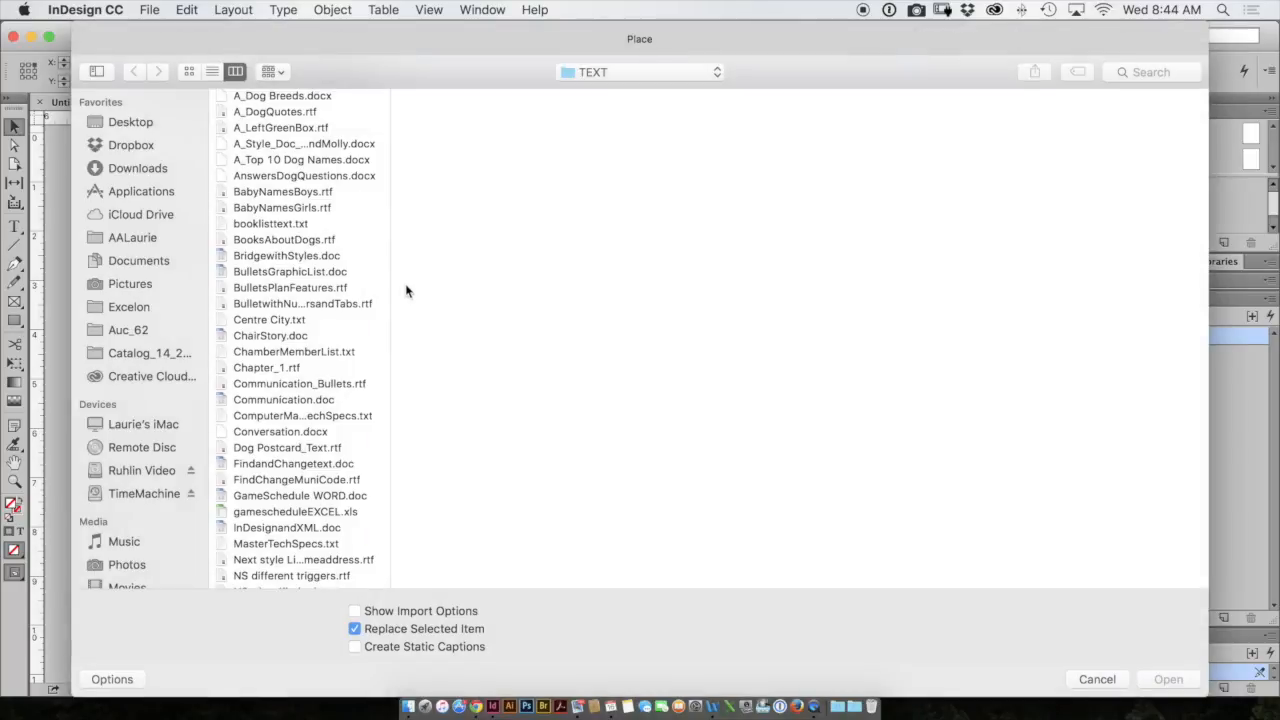
pyautogui.click(288, 448)
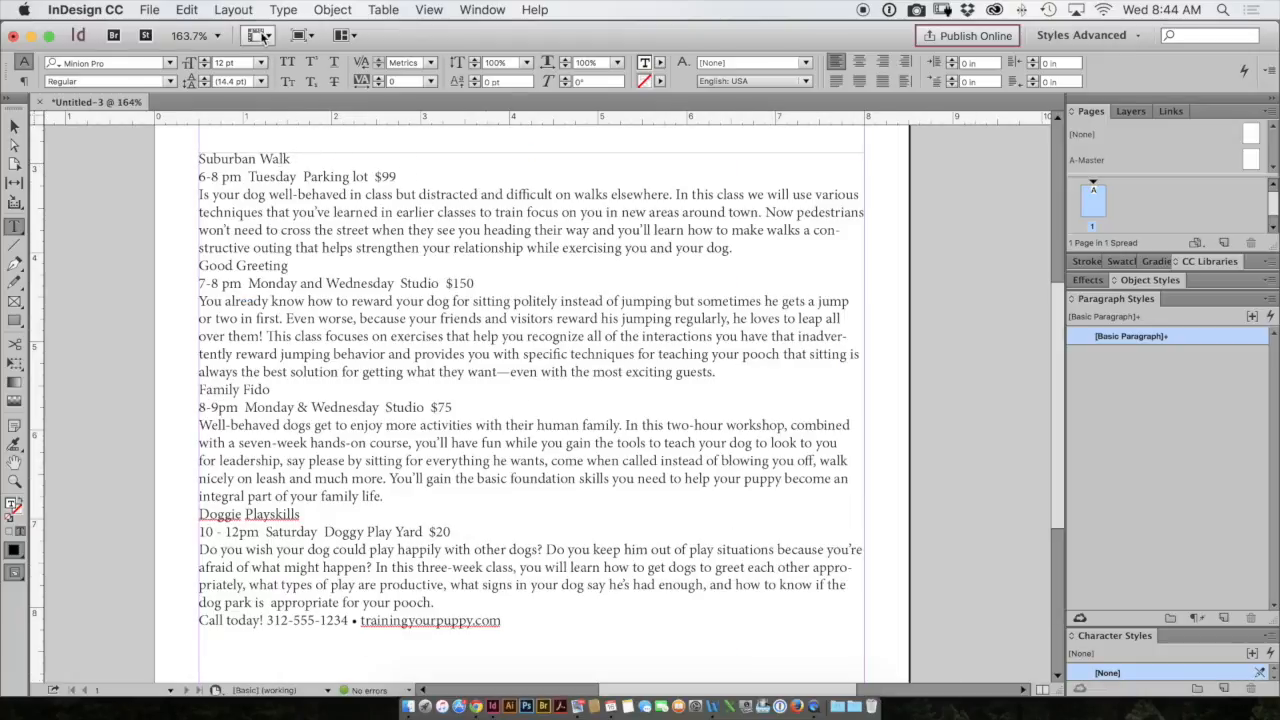
# Show paragraph marks and other hidden characters in the placed text
pyautogui.click(258, 36)
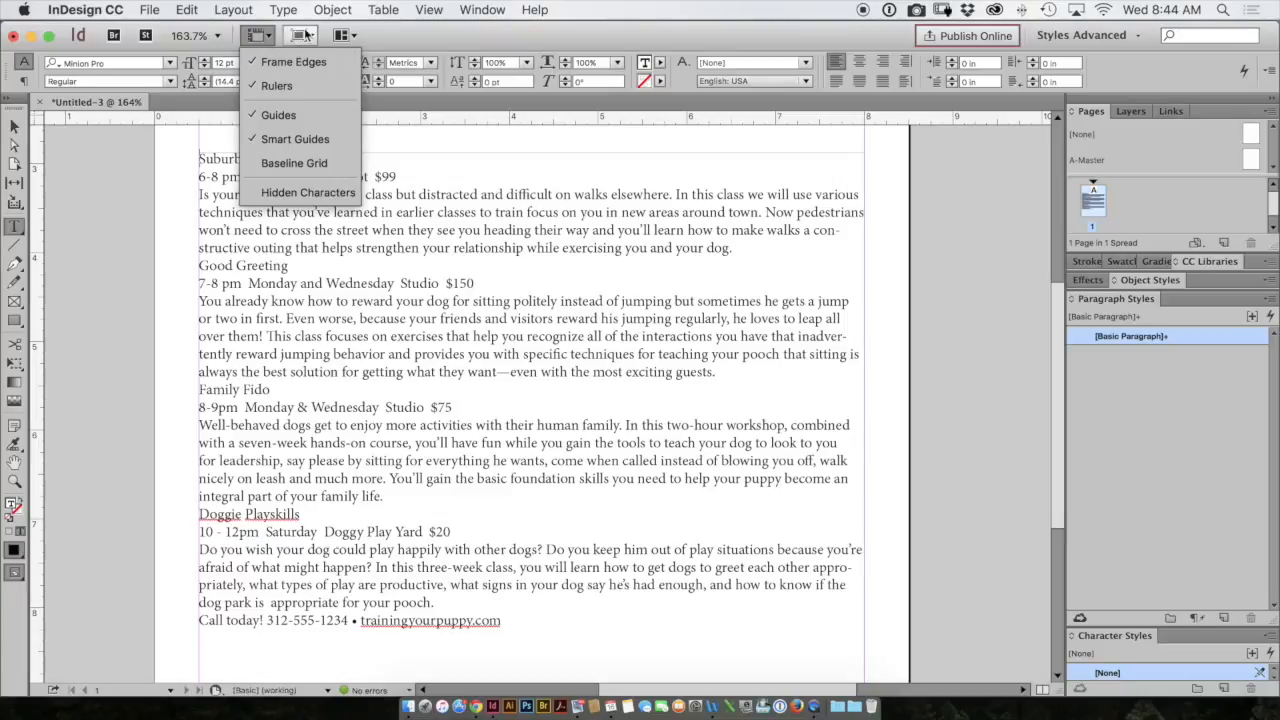
pyautogui.moveTo(308, 192)
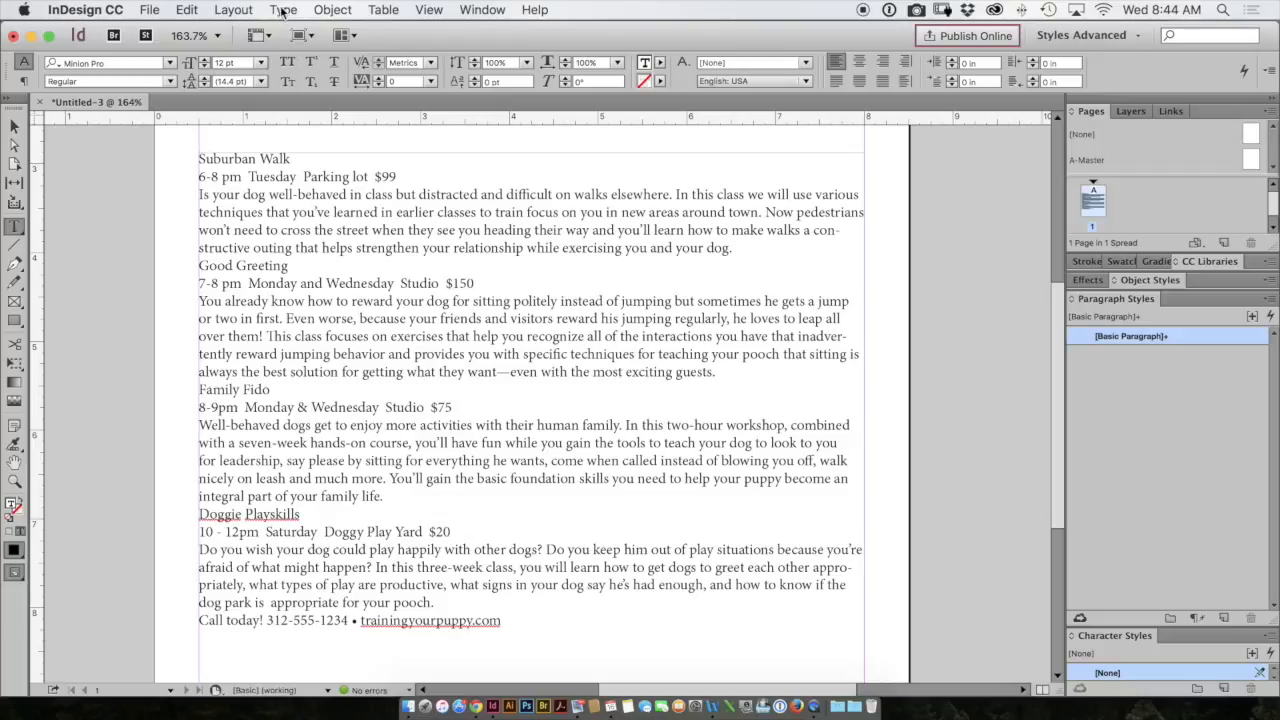
pyautogui.click(284, 8)
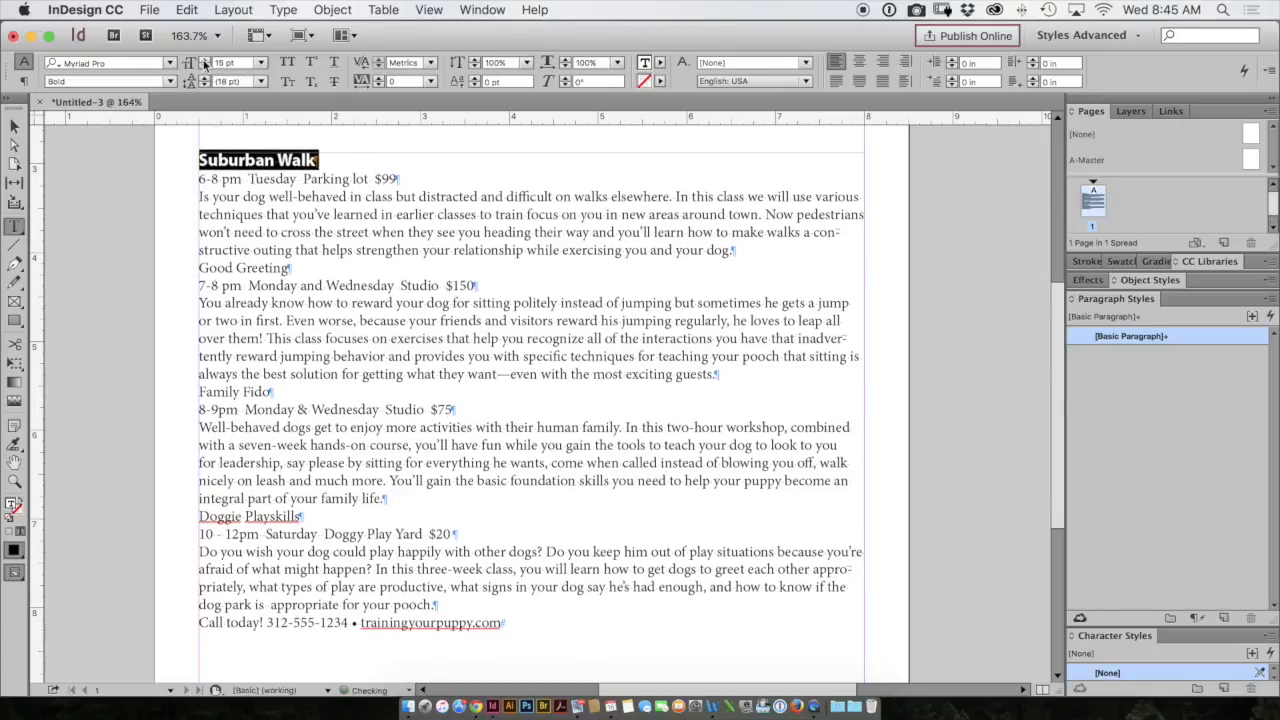
# Format the Suburban Walk title as bold blue all-caps Myriad Pro and place the cursor in it
pyautogui.click(288, 62)
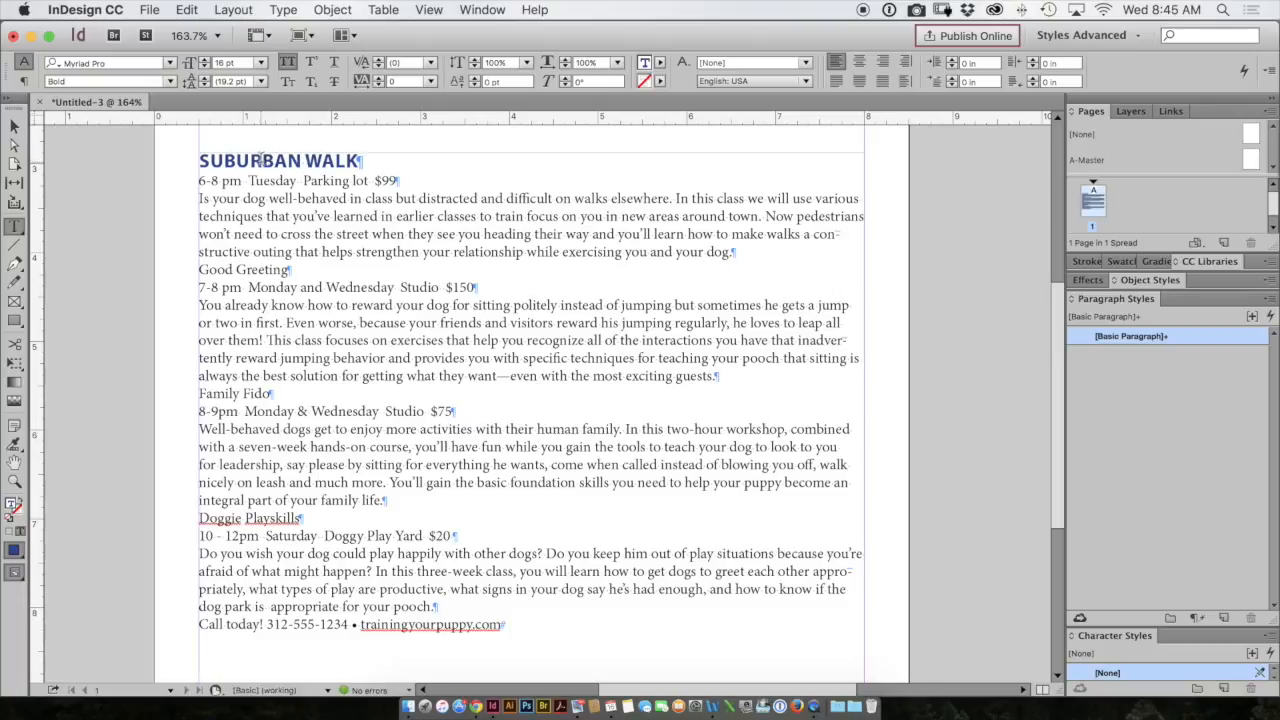
pyautogui.doubleClick(288, 160)
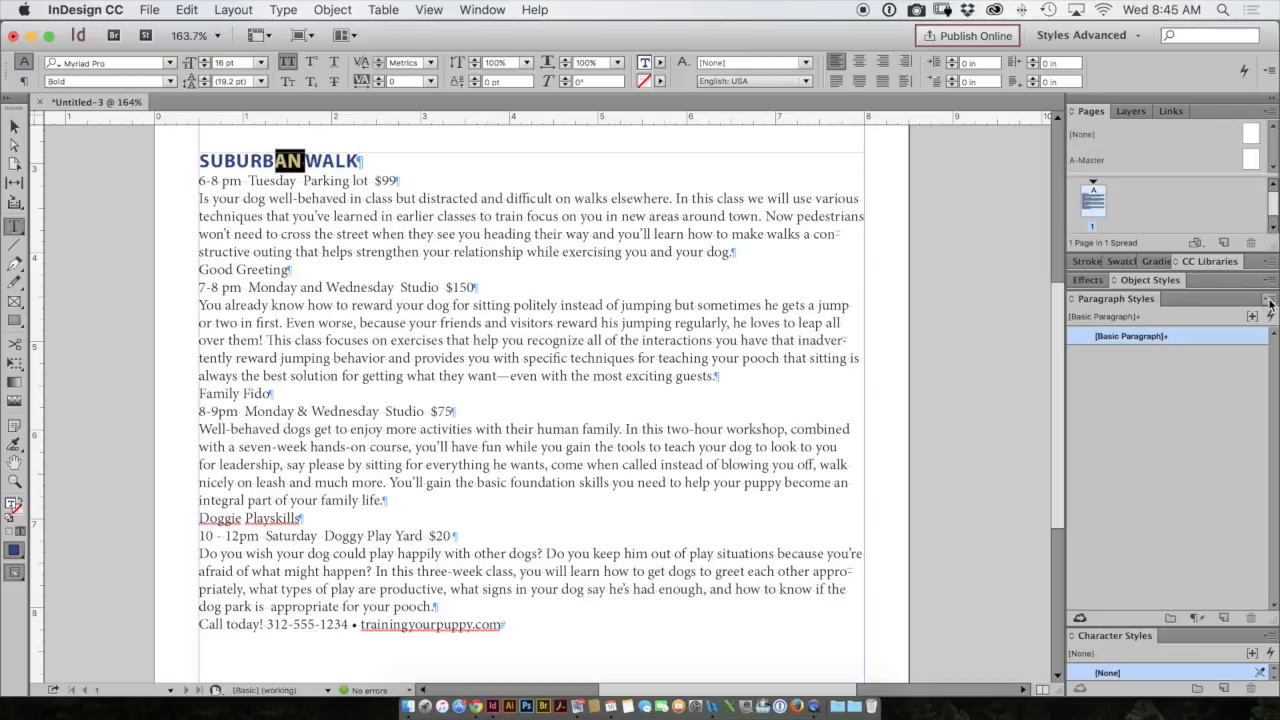
# Create a new paragraph style named 'heading' from the formatted title
pyautogui.click(1270, 300)
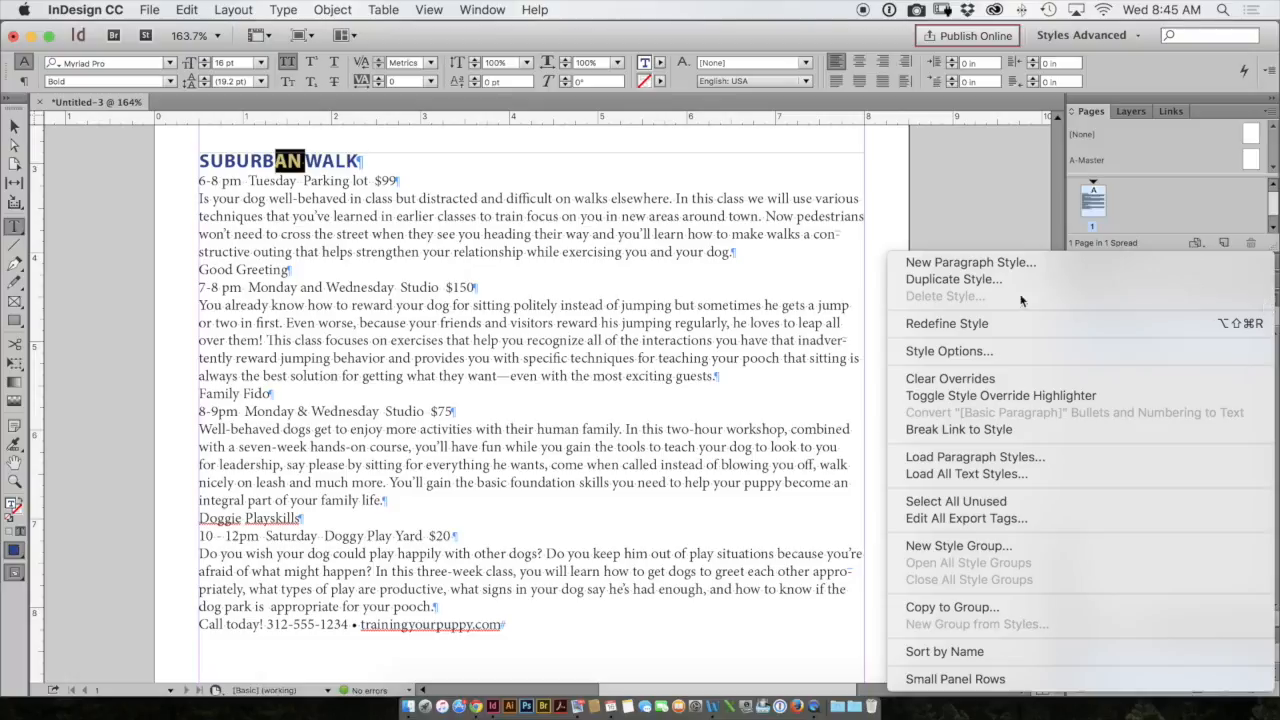
pyautogui.moveTo(970, 262)
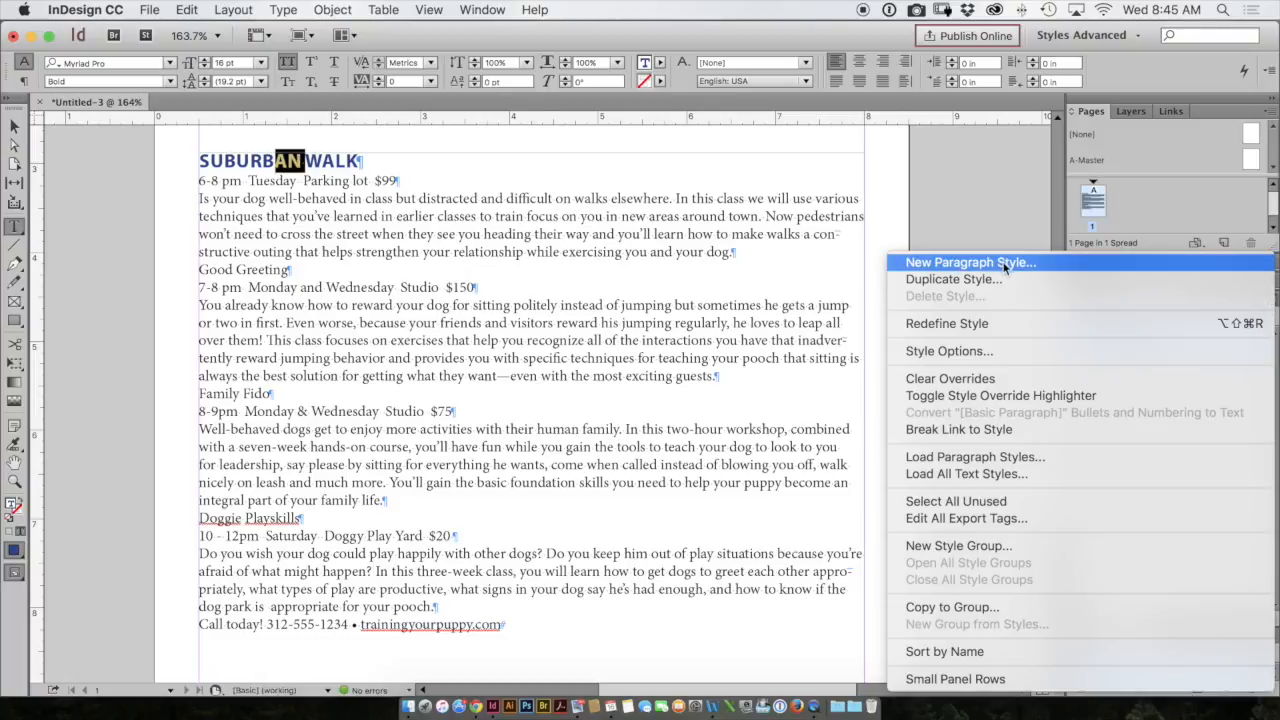
pyautogui.click(968, 262)
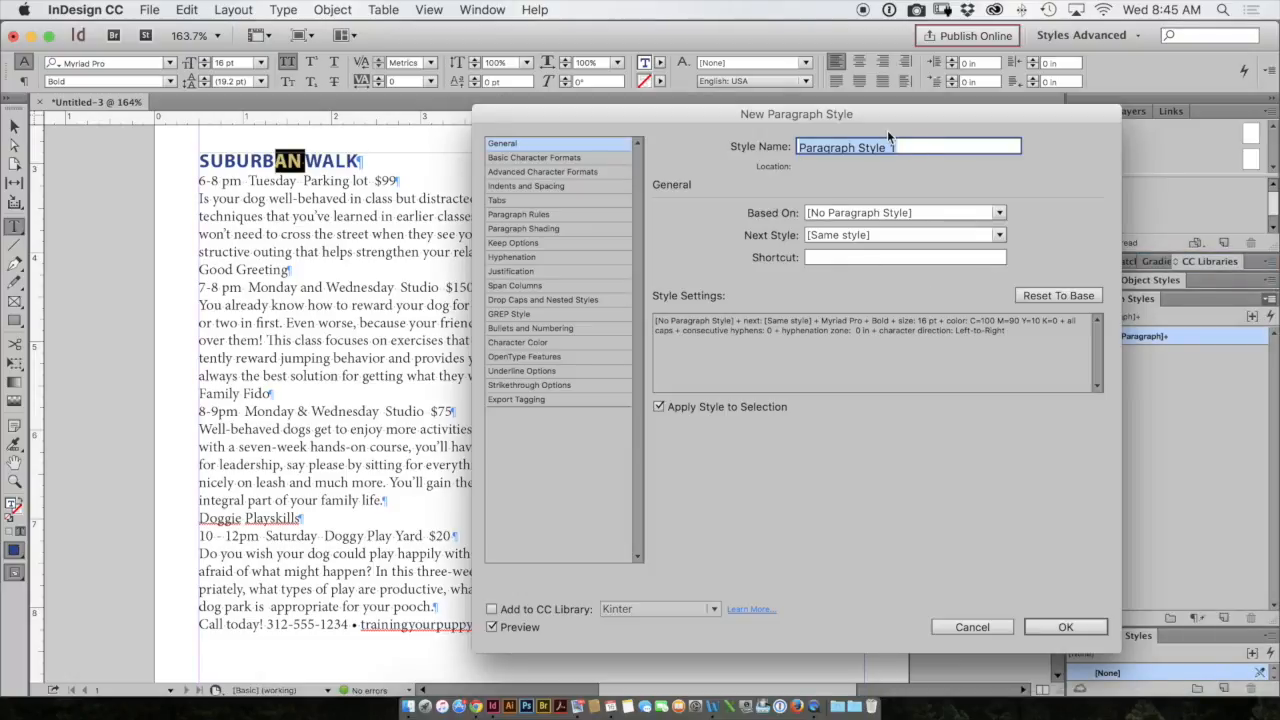
pyautogui.write('heading')
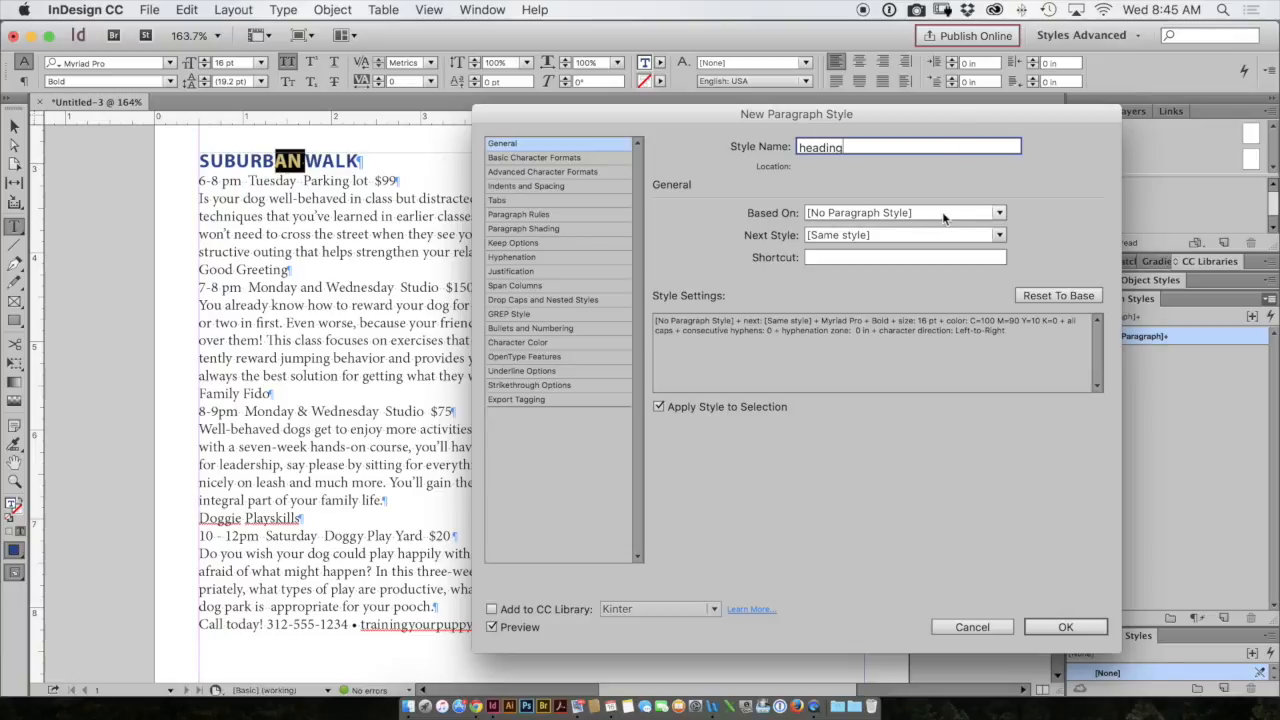
pyautogui.moveTo(756, 408)
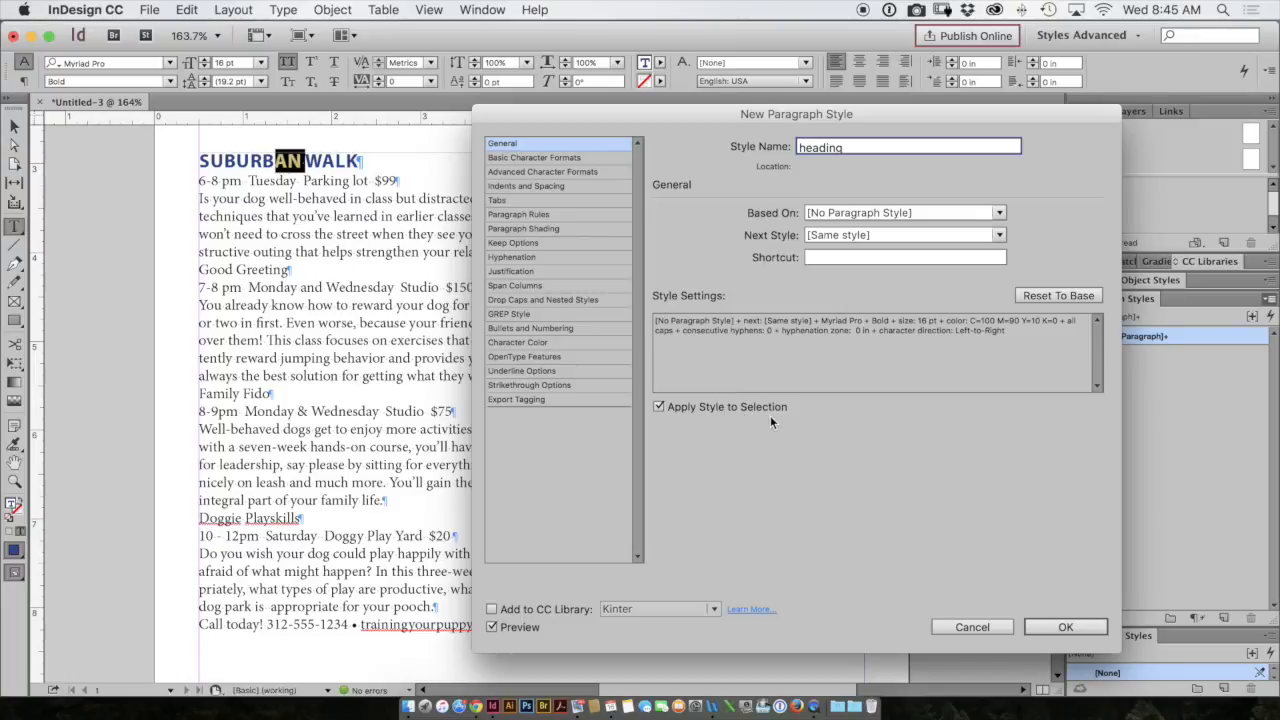
pyautogui.moveTo(338, 164)
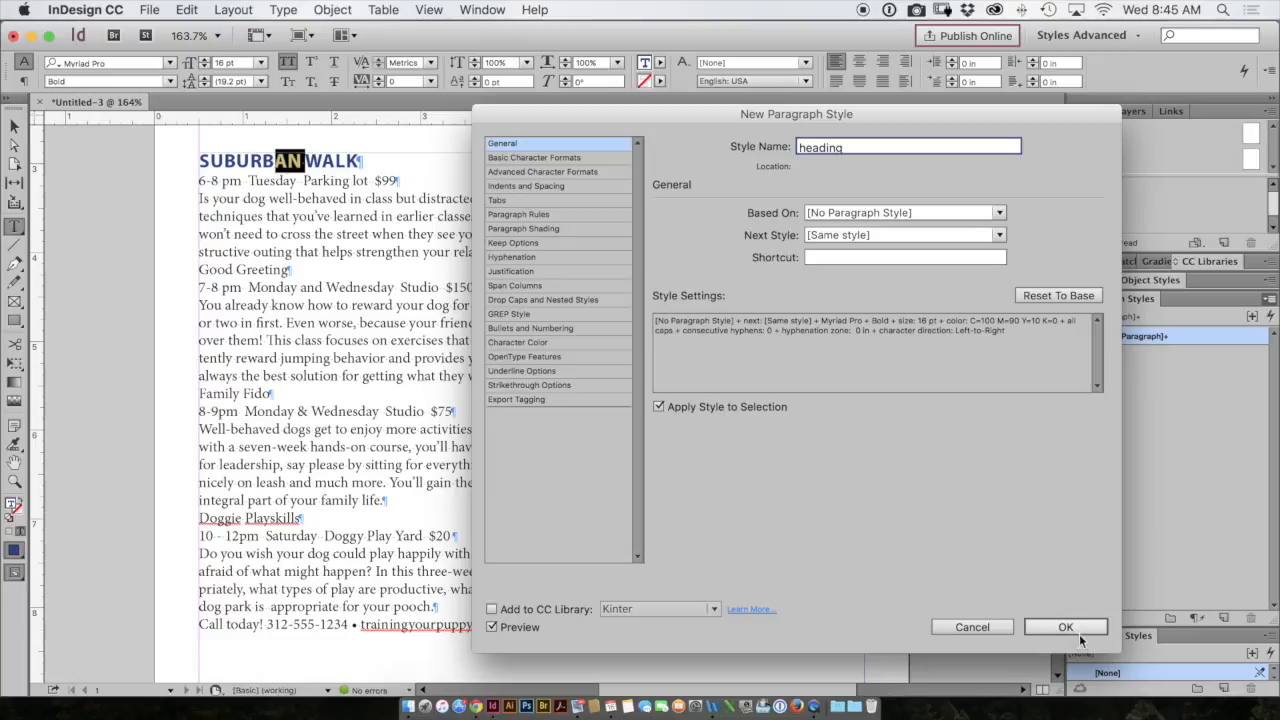
pyautogui.click(1066, 626)
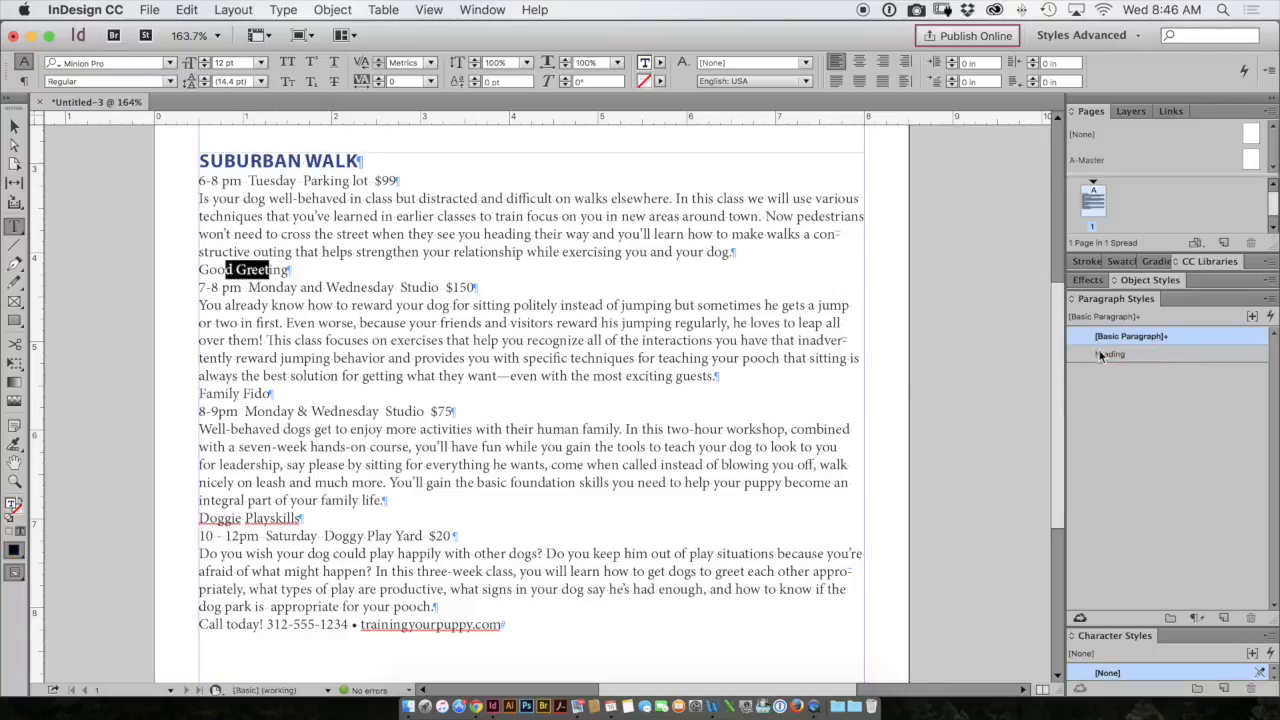
# Apply the heading style to Good Greeting, Family Fido and Doggie Playskills
pyautogui.click(1108, 352)
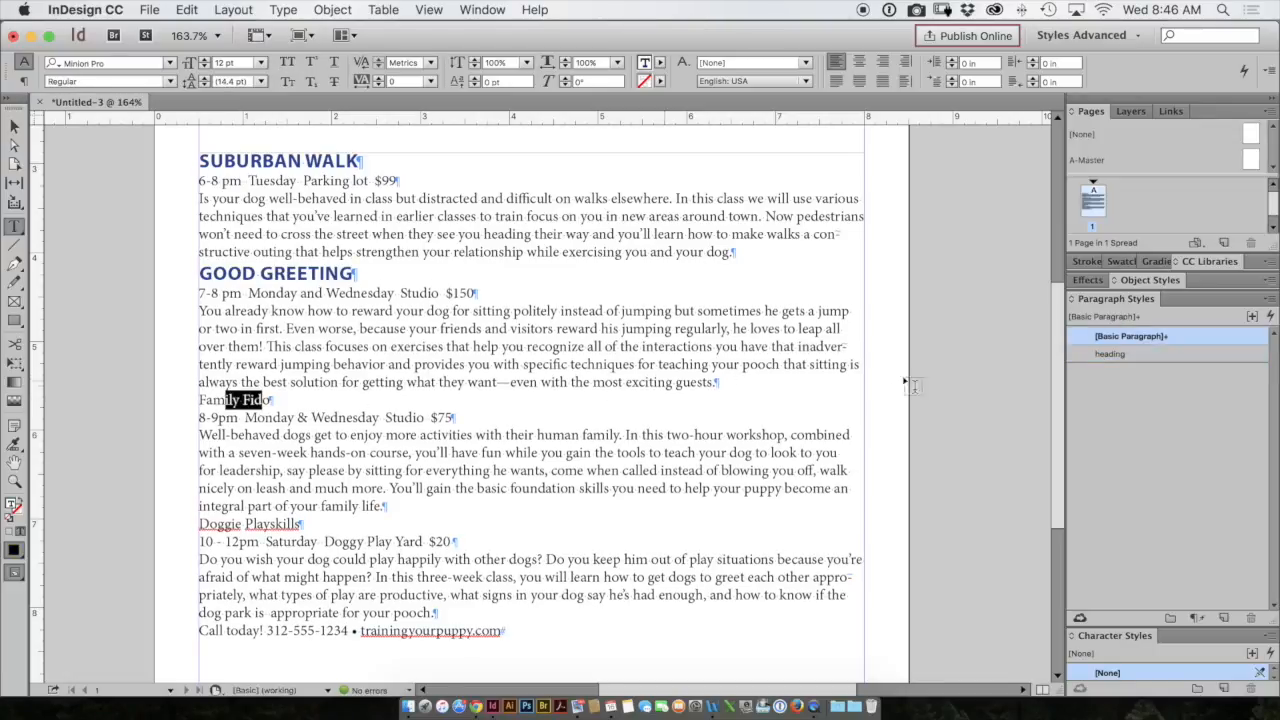
pyautogui.click(1108, 352)
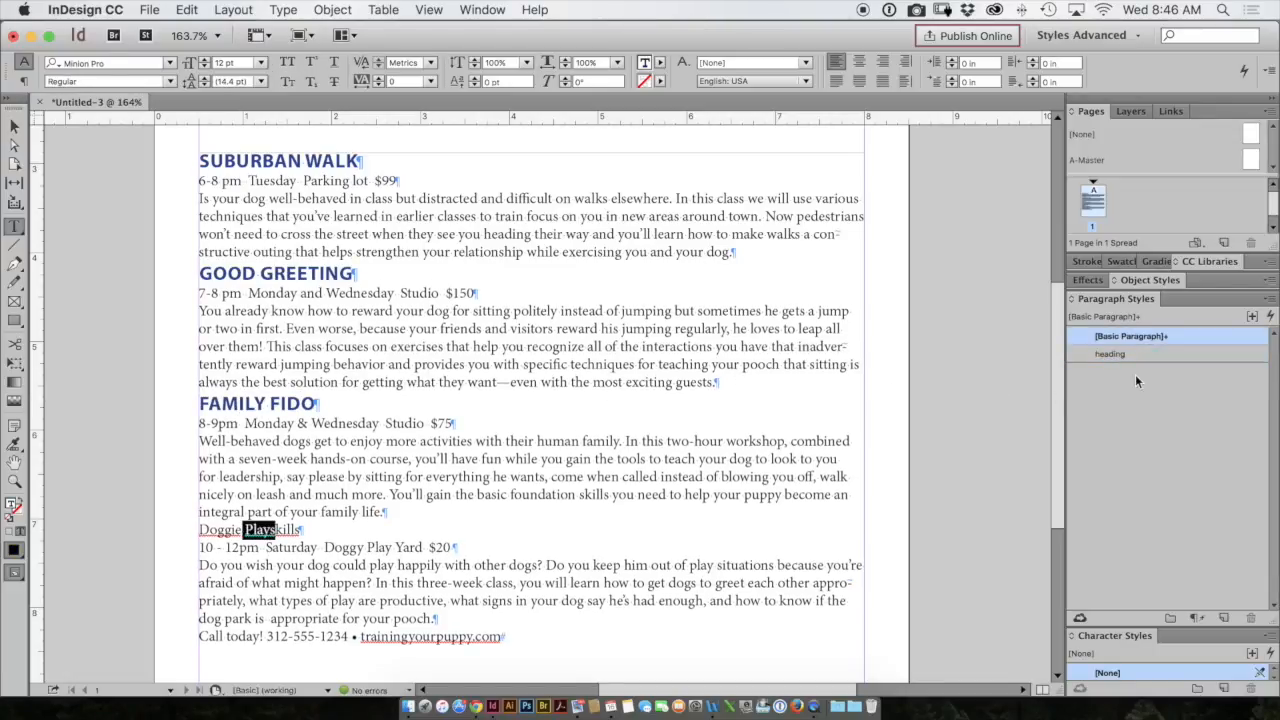
pyautogui.click(1110, 352)
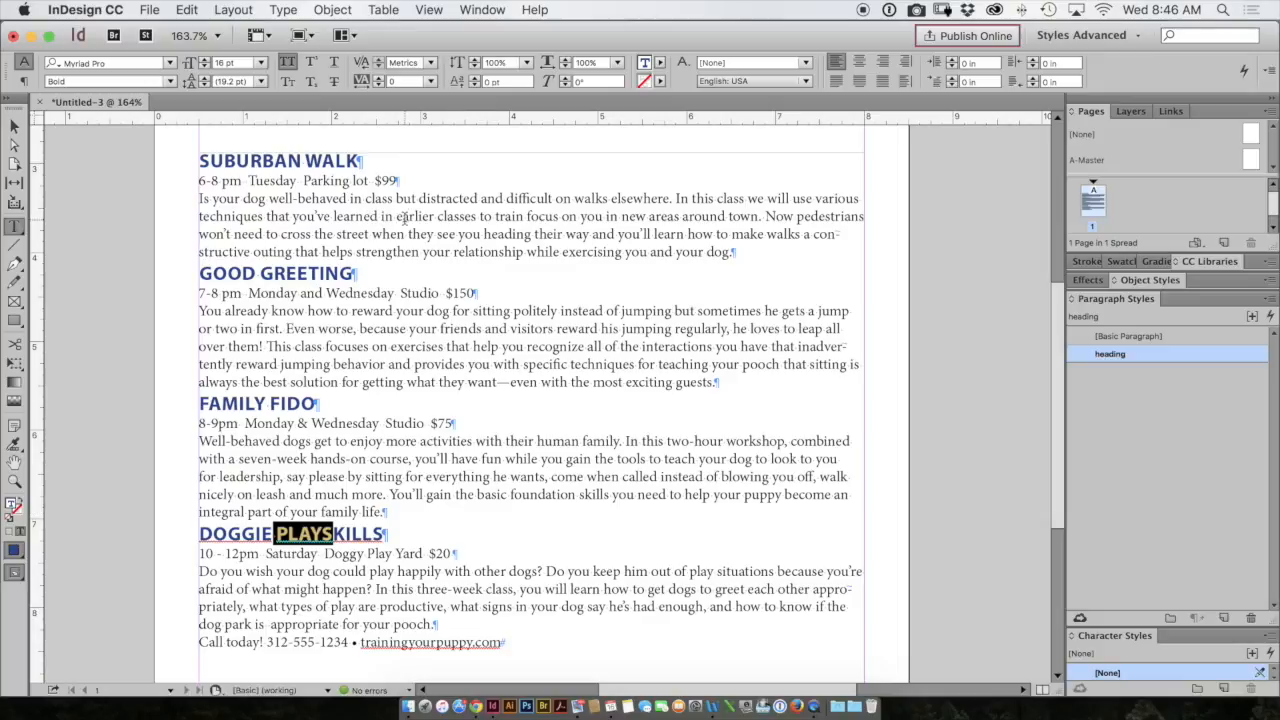
# Select the Suburban Walk description and set it in Myriad Pro
pyautogui.doubleClick(412, 216)
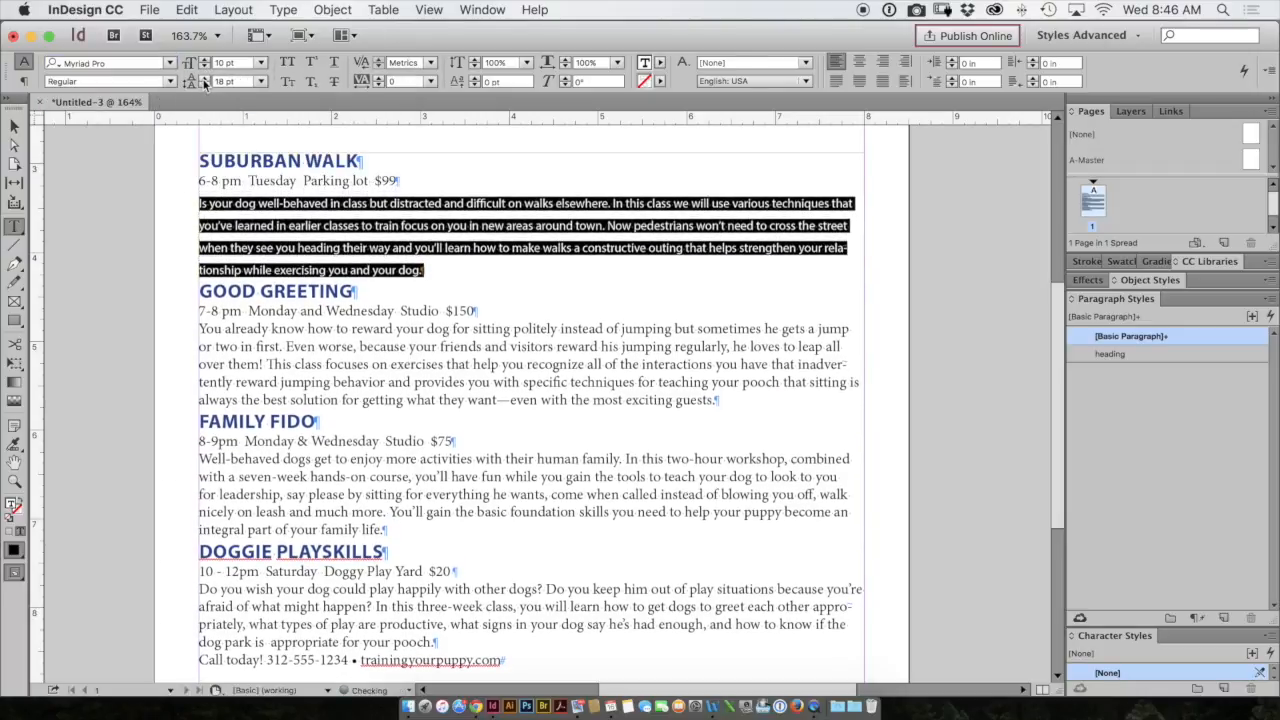
pyautogui.click(238, 80)
pyautogui.write('17')
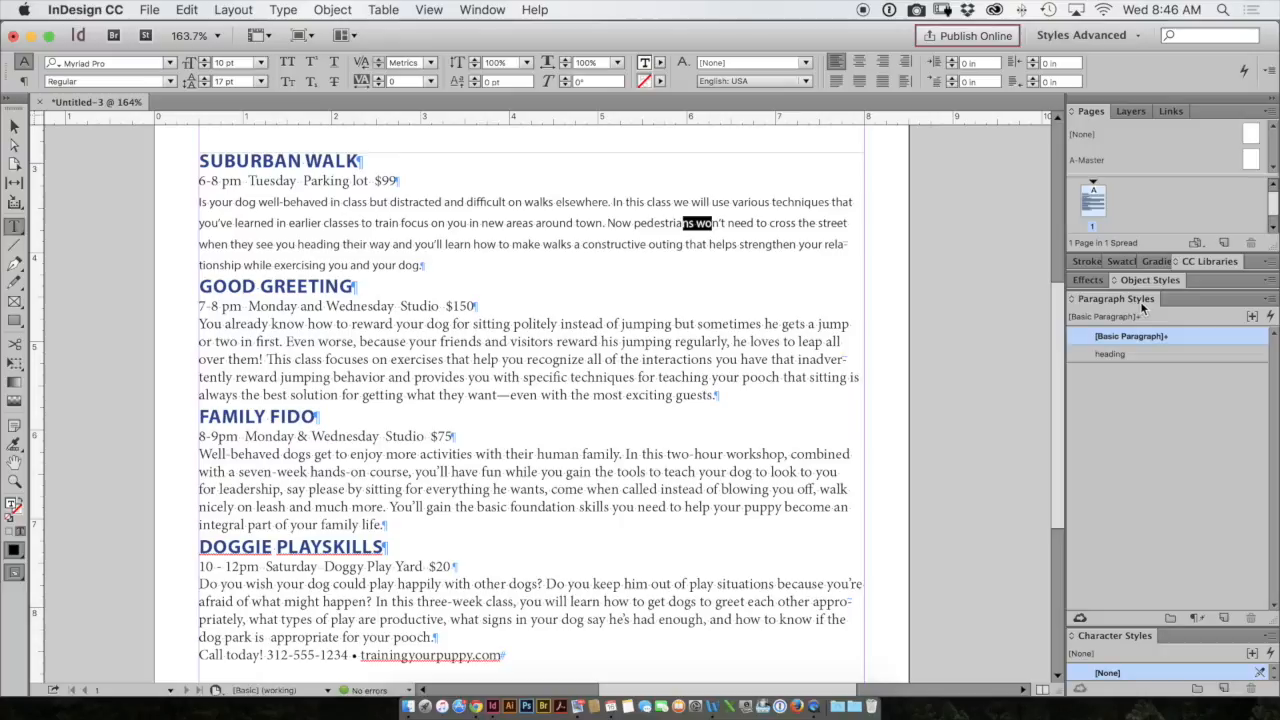
# Create a new paragraph style named 'body text' from the description
pyautogui.click(1272, 300)
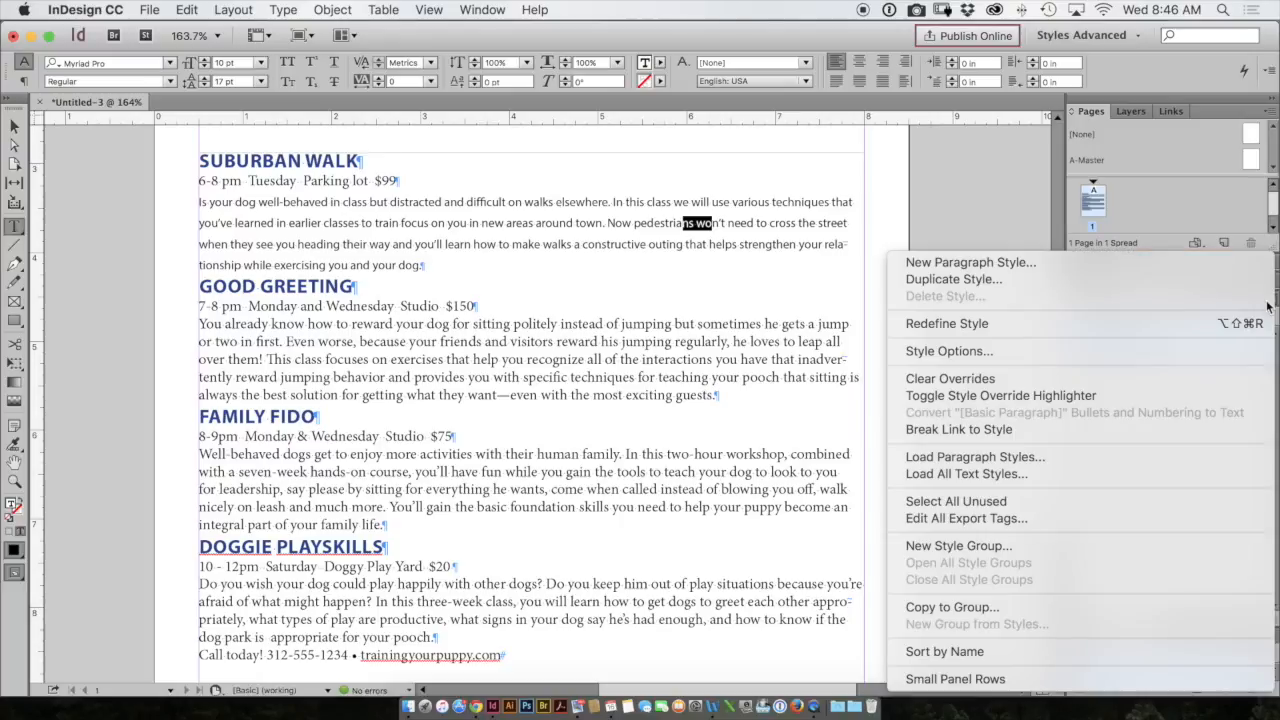
pyautogui.click(970, 262)
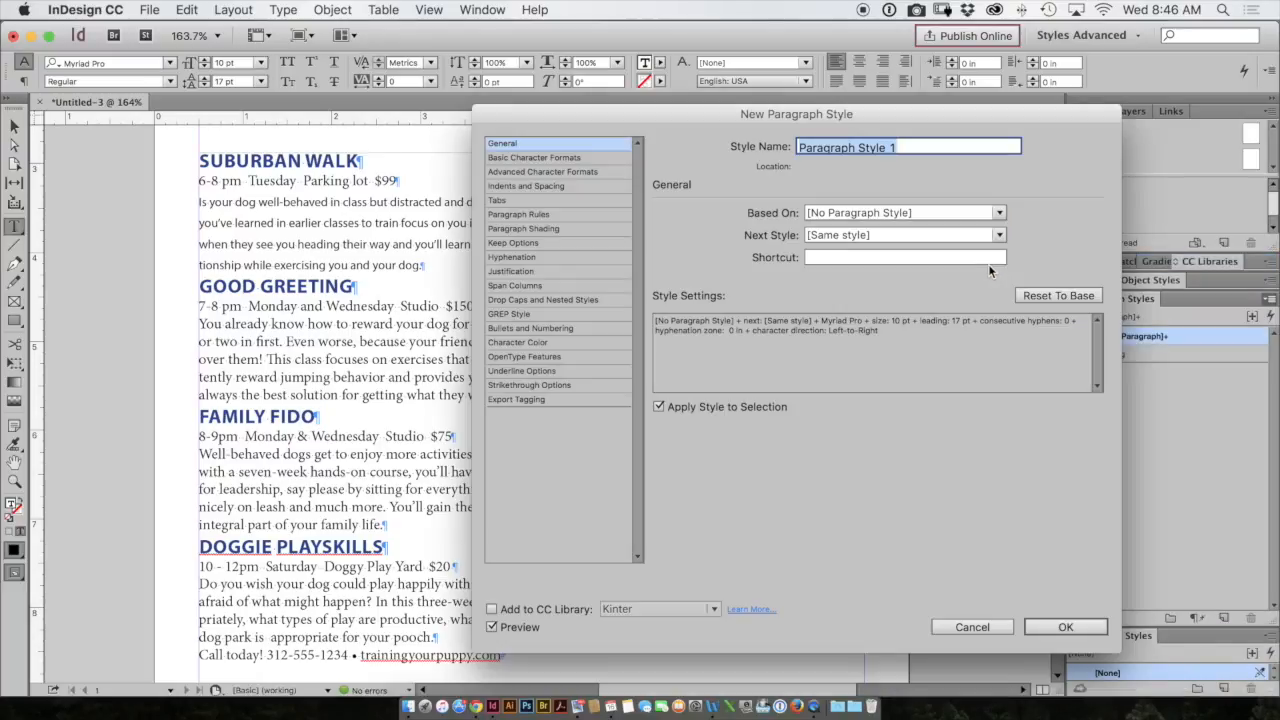
pyautogui.write('body tex')
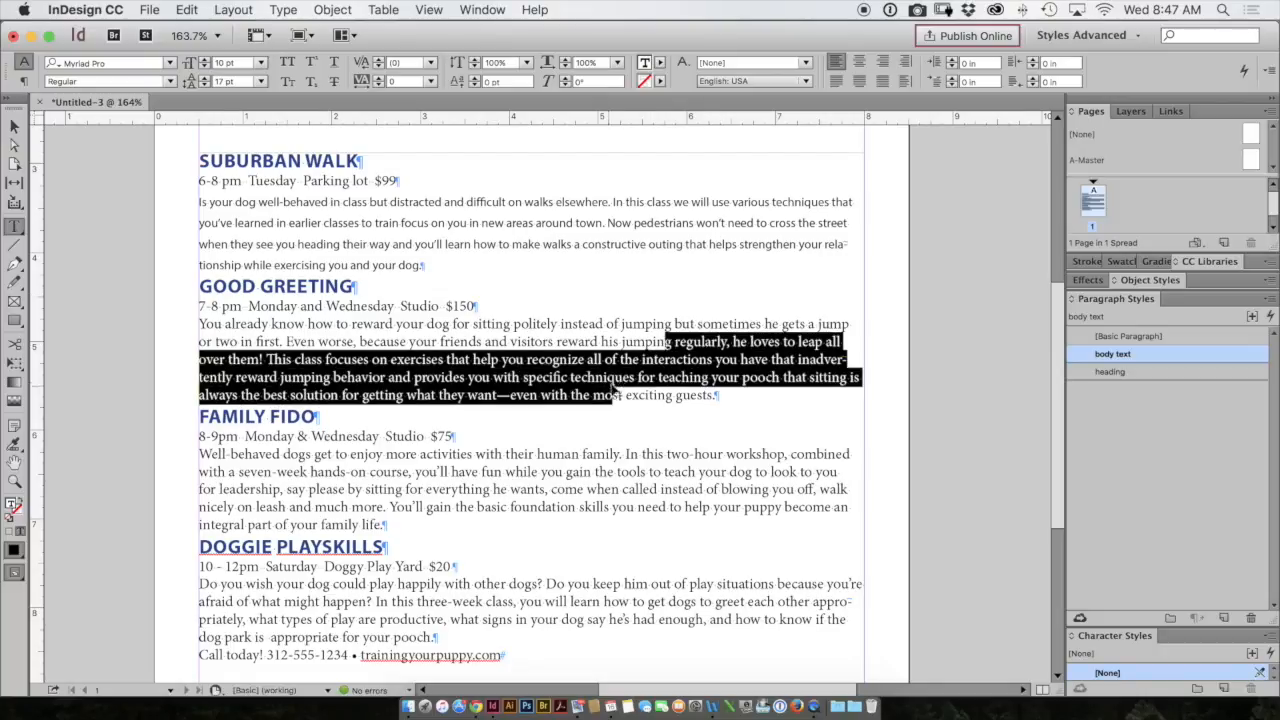
# Apply body text to the Good Greeting, Family Fido and Doggie Playskills descriptions
pyautogui.click(404, 62)
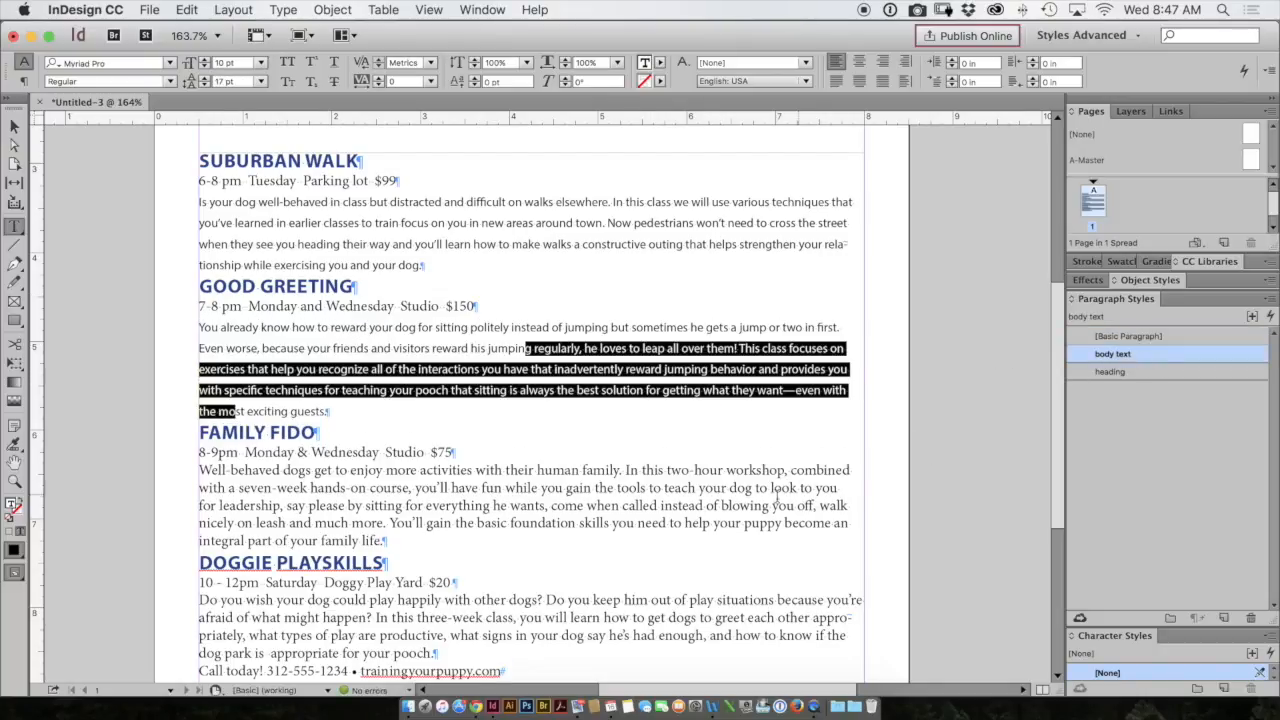
pyautogui.click(1112, 352)
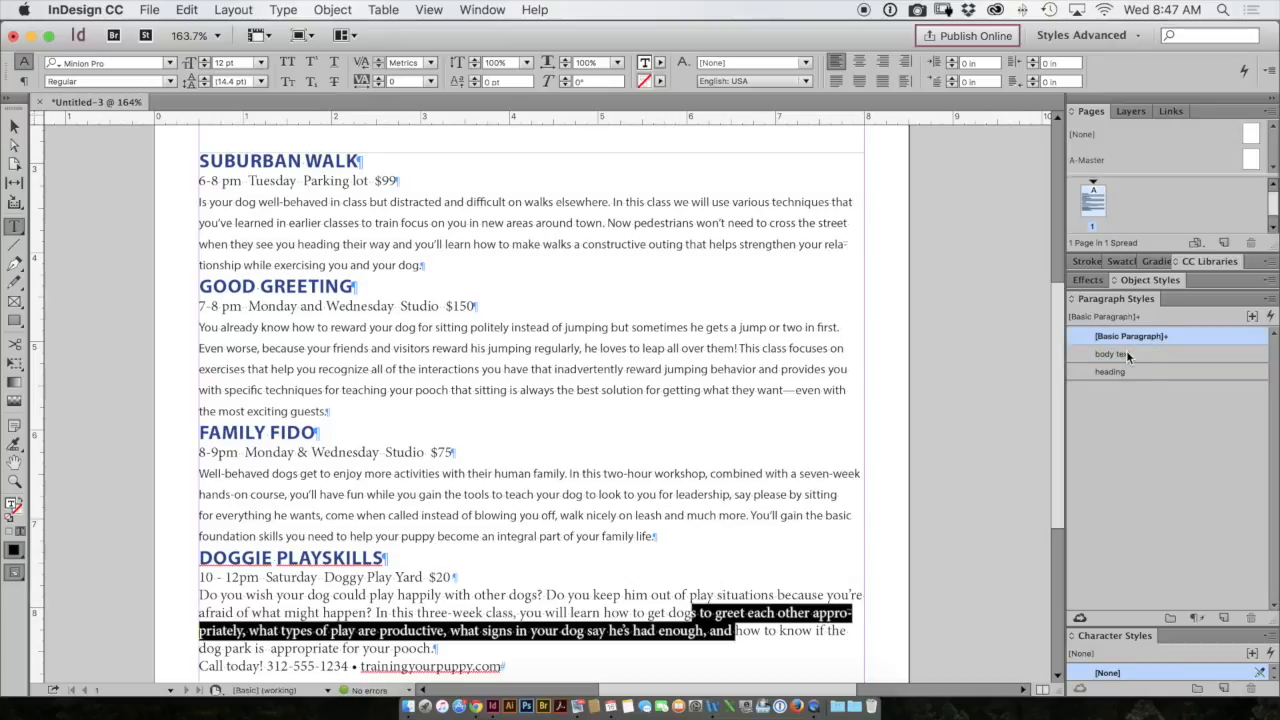
pyautogui.click(1112, 352)
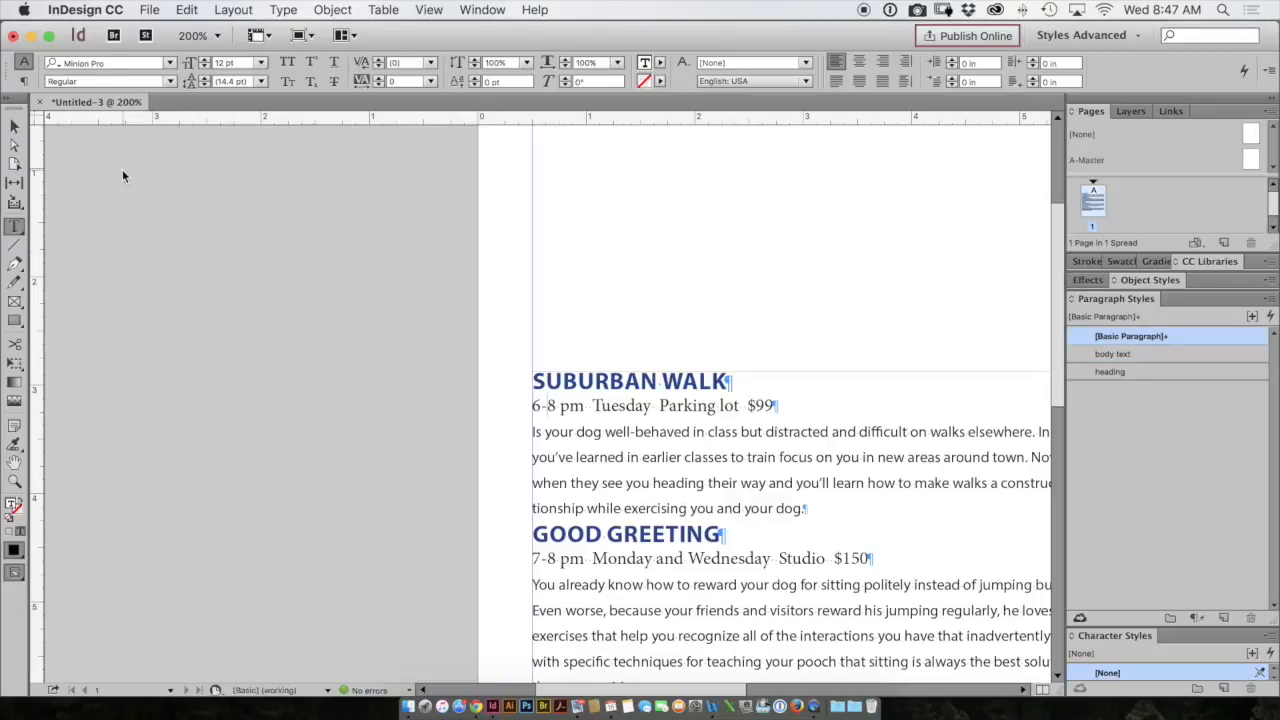
pyautogui.moveTo(704, 468)
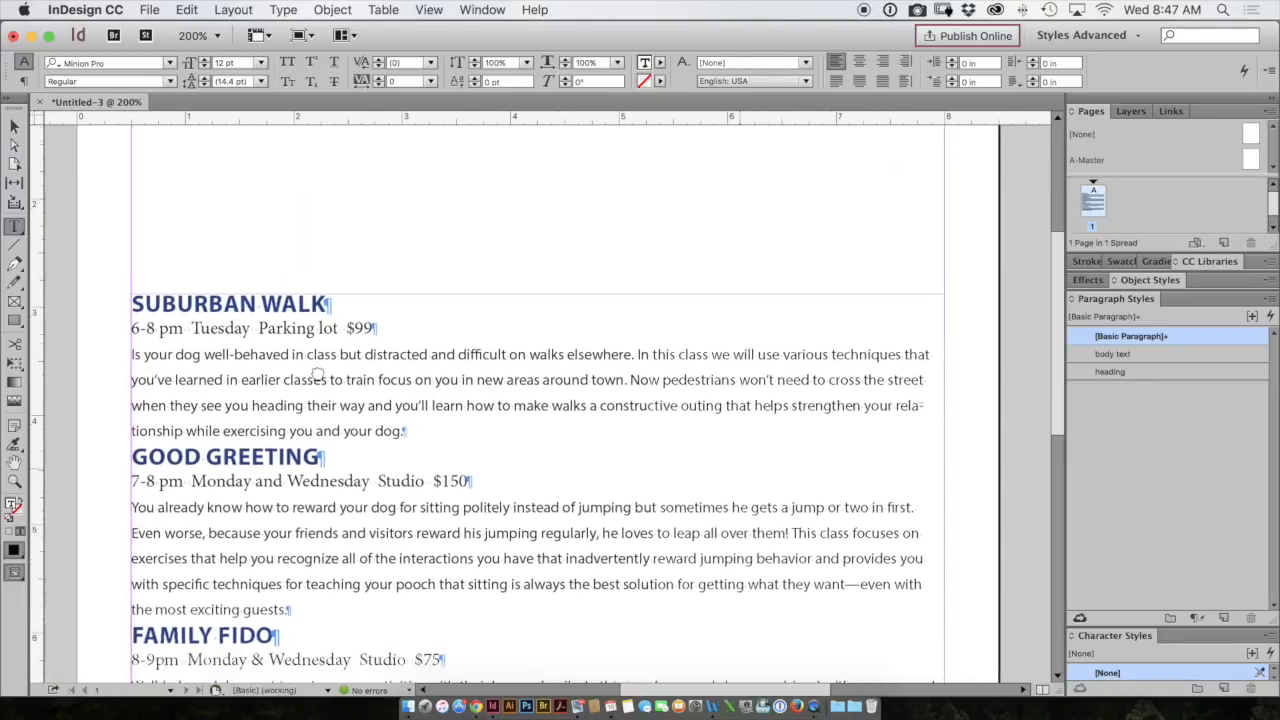
# Bring up the Find/Change window from the Edit menu
pyautogui.scroll(-3)
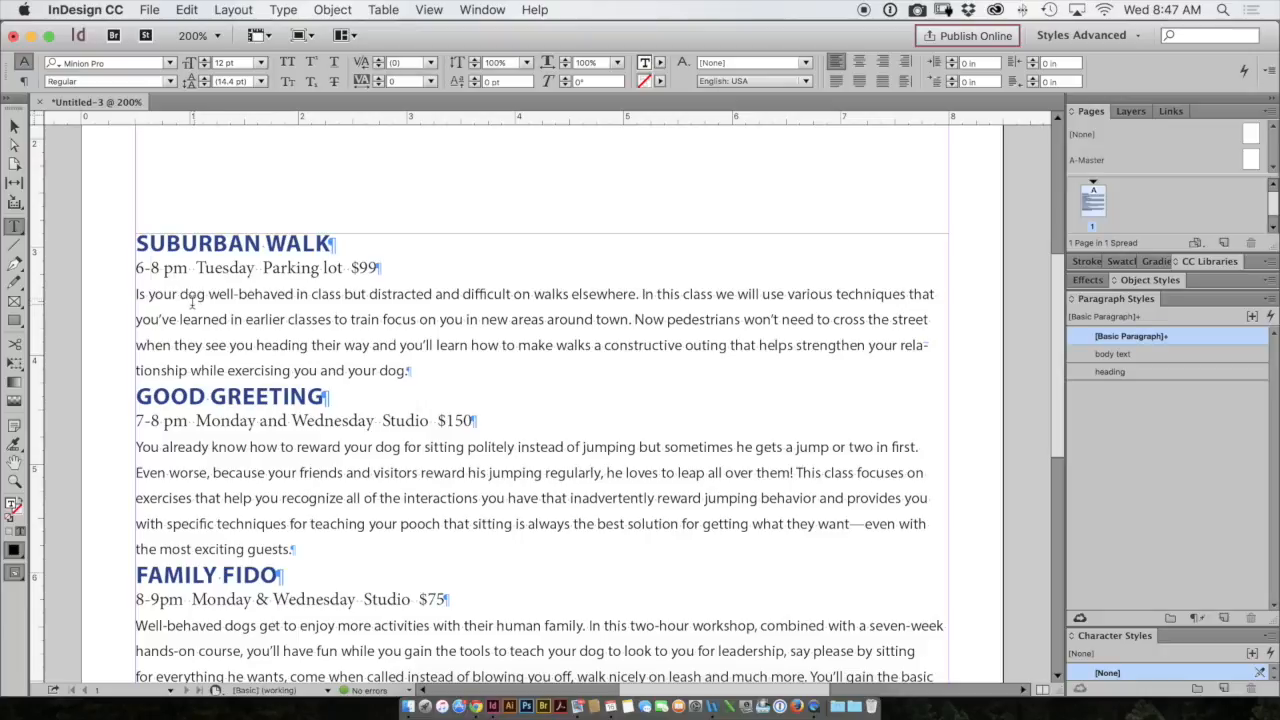
pyautogui.moveTo(196, 292)
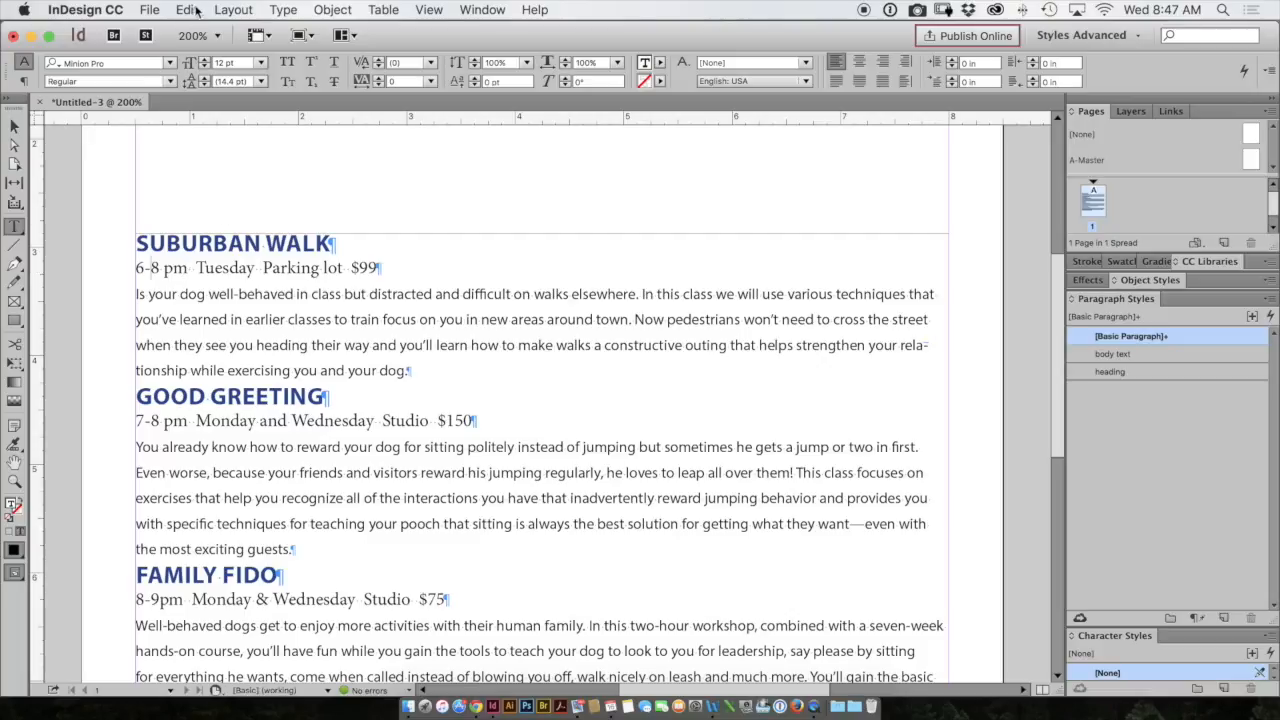
pyautogui.click(186, 8)
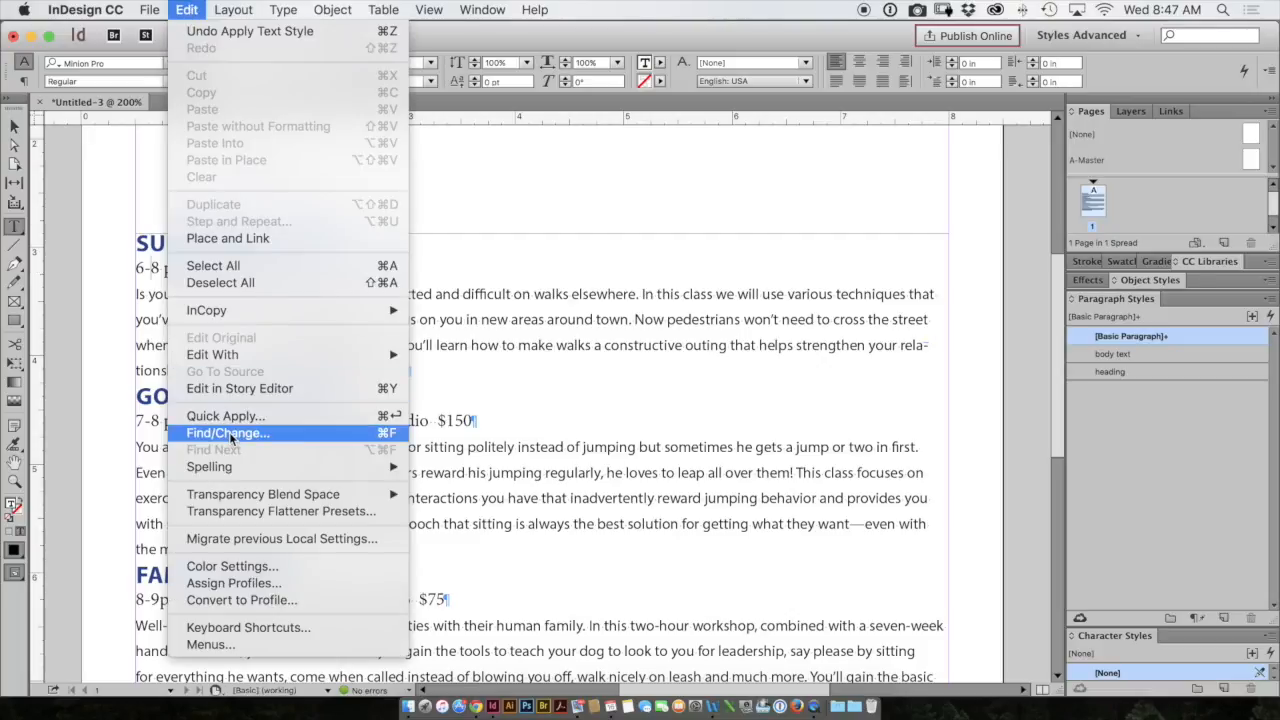
pyautogui.click(228, 432)
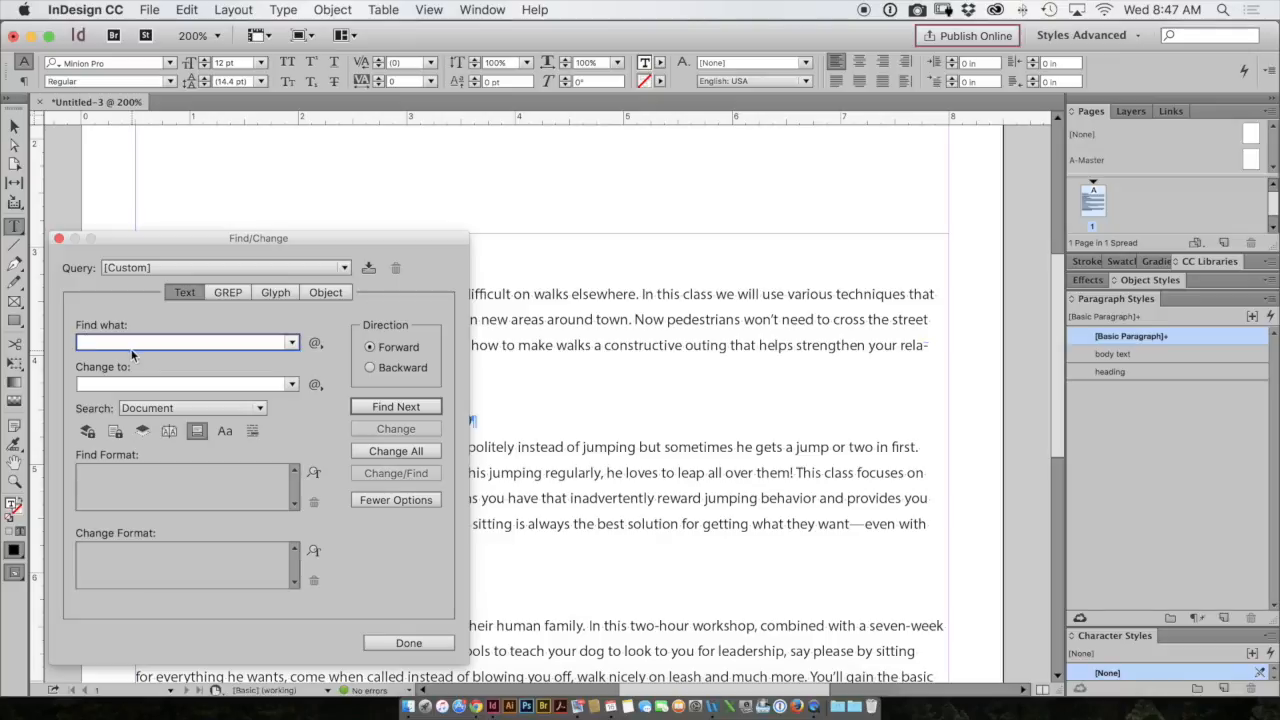
# Replace the gaps in the class info lines with tabs (^t), making six replacements
pyautogui.click(314, 384)
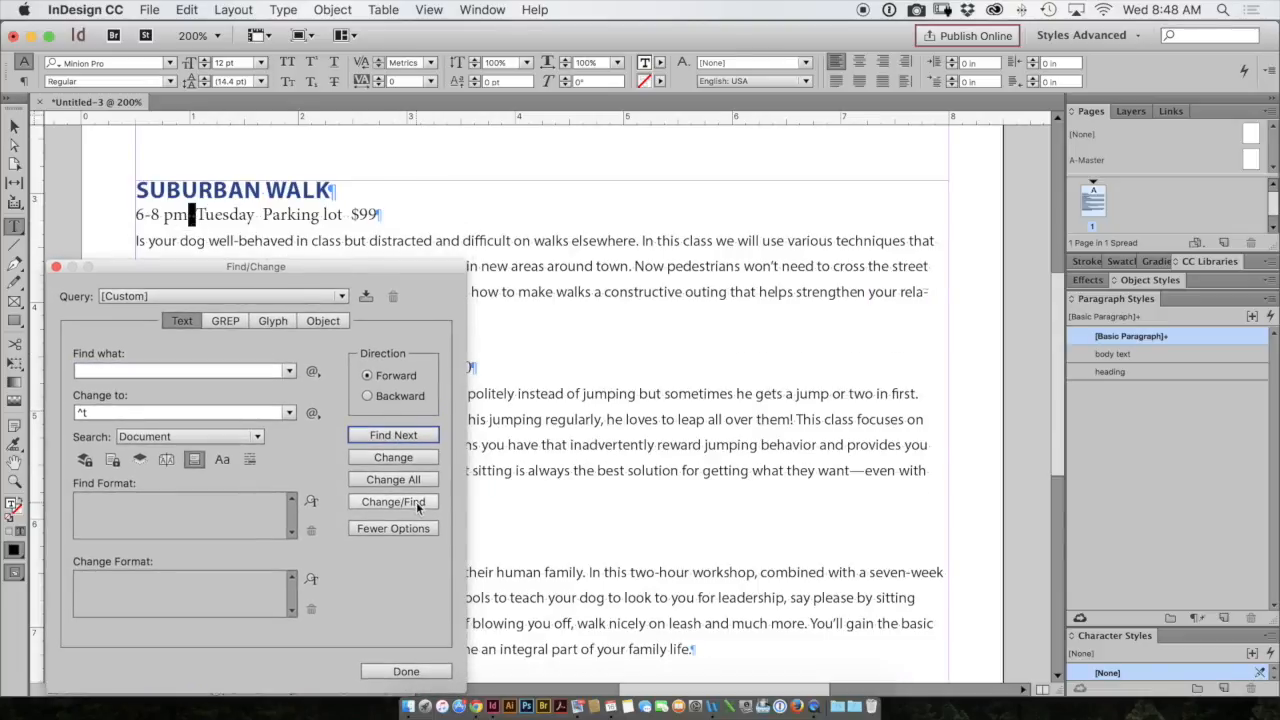
pyautogui.click(392, 500)
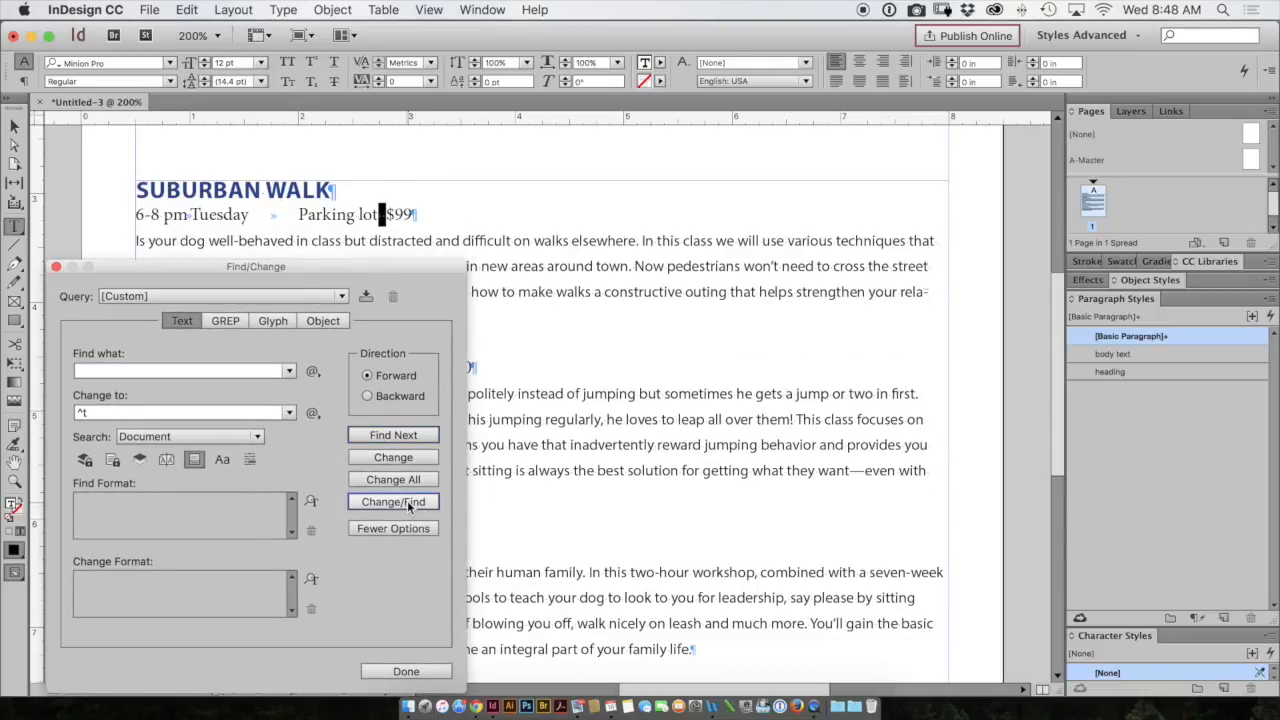
pyautogui.click(392, 500)
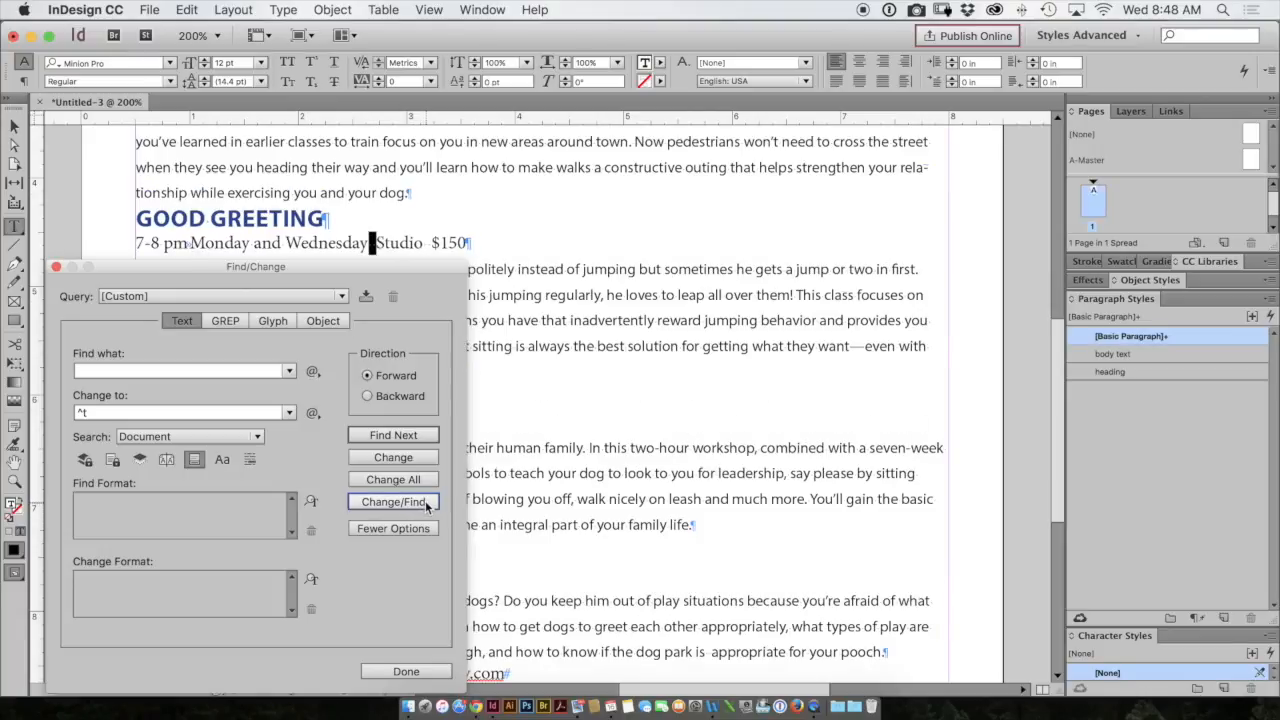
pyautogui.click(392, 500)
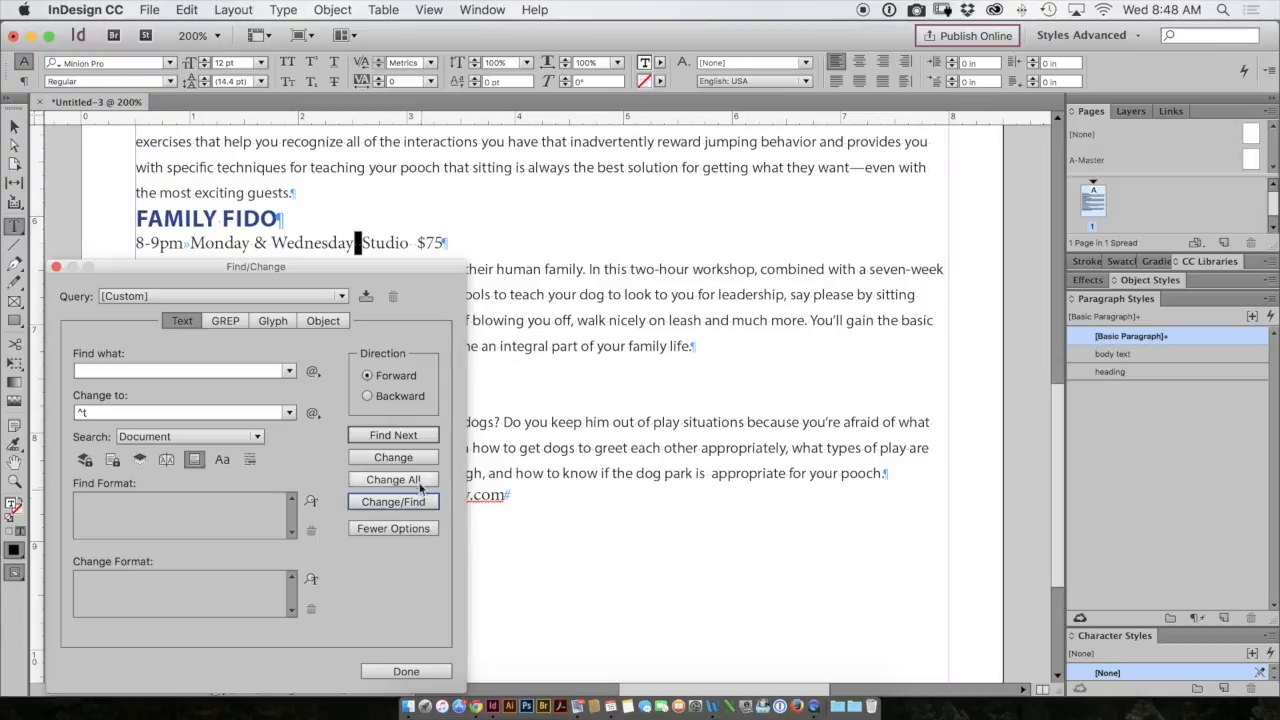
pyautogui.click(392, 480)
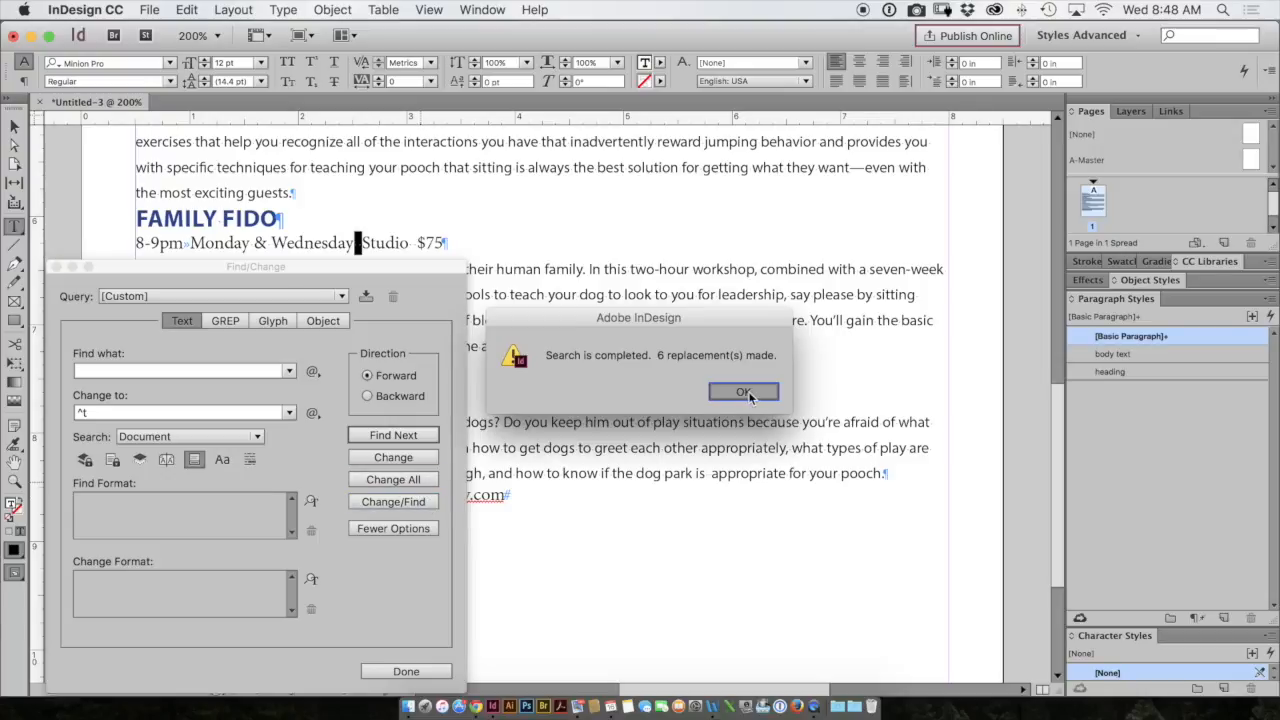
pyautogui.click(744, 390)
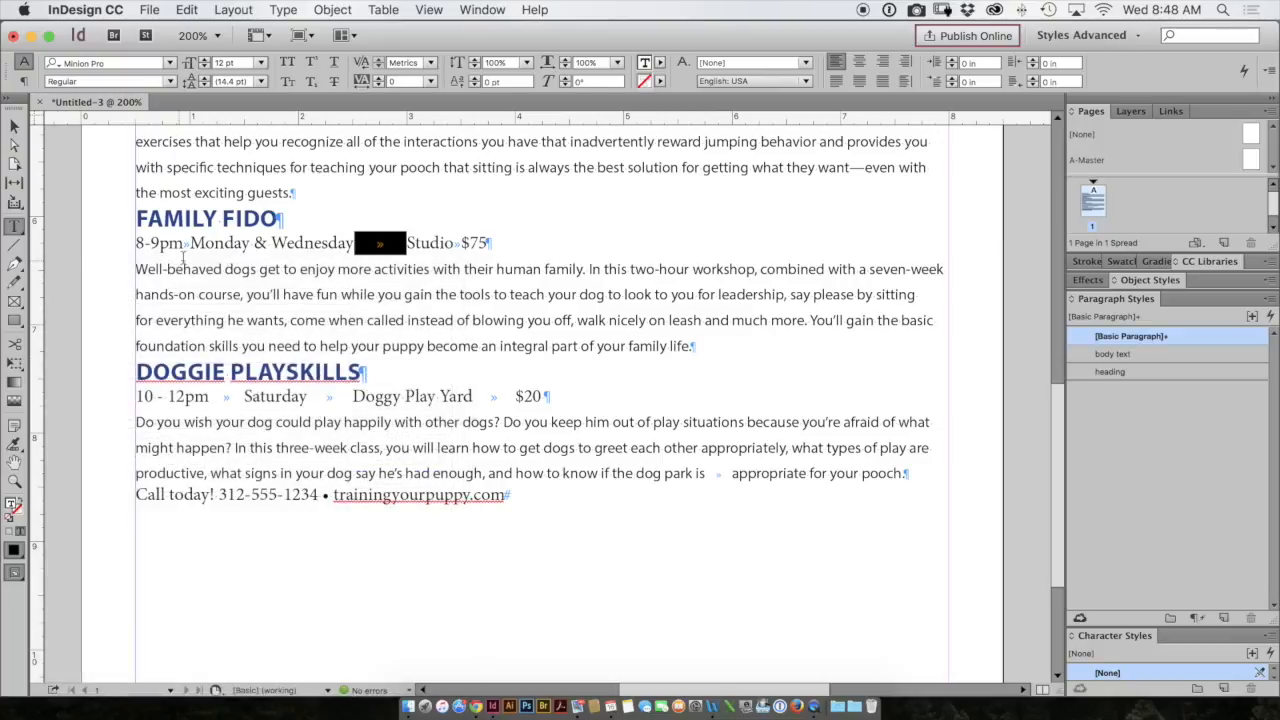
# Add tab stops in Type > Tabs to spread out the Suburban Walk info items
pyautogui.scroll(3)
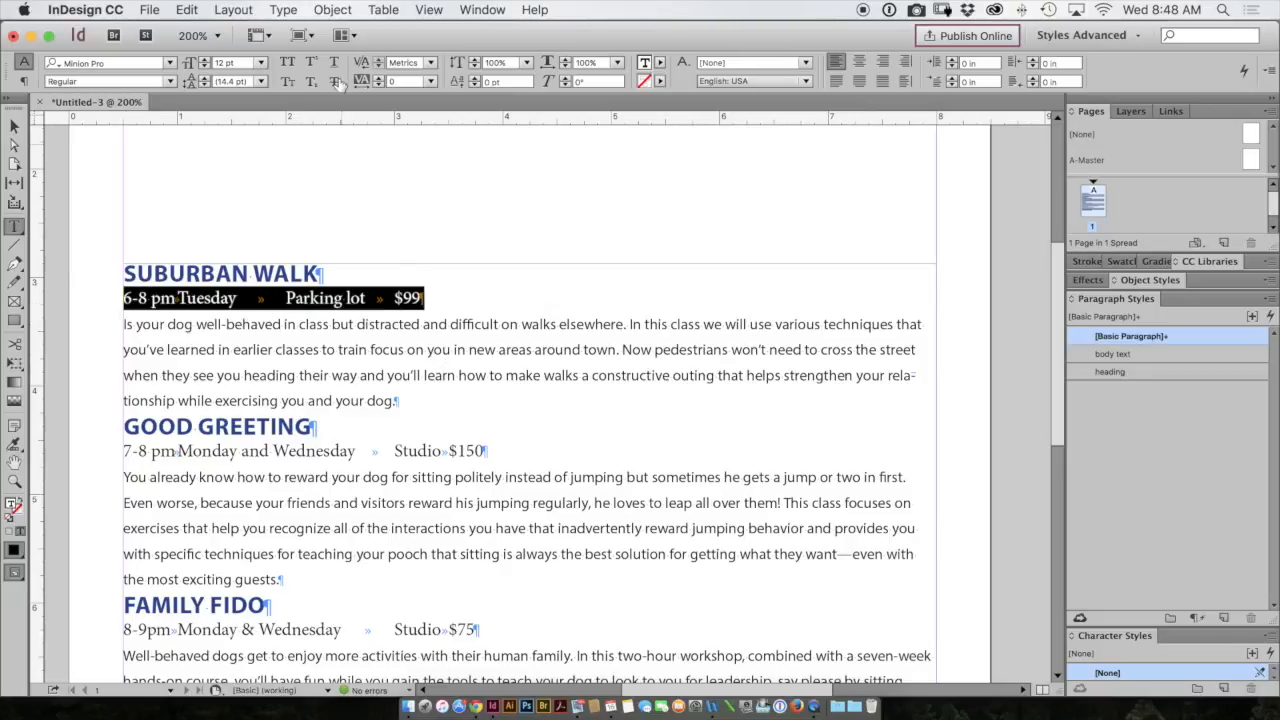
pyautogui.click(284, 8)
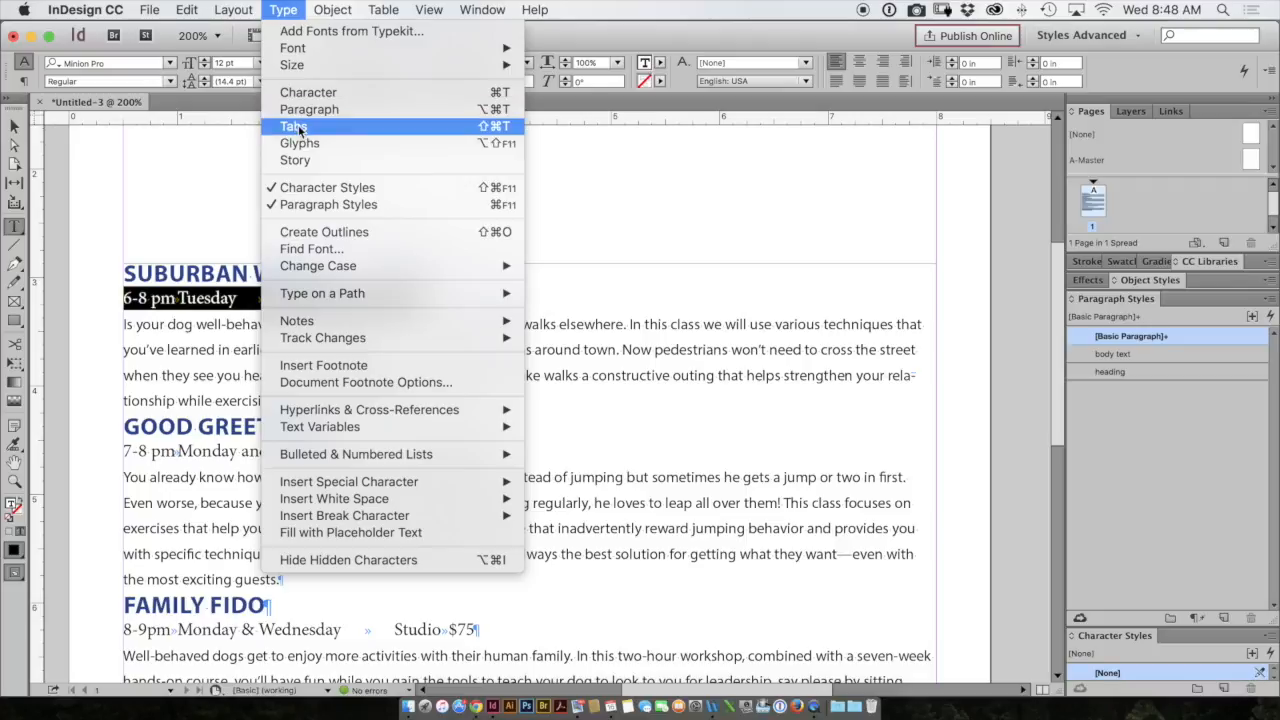
pyautogui.click(294, 126)
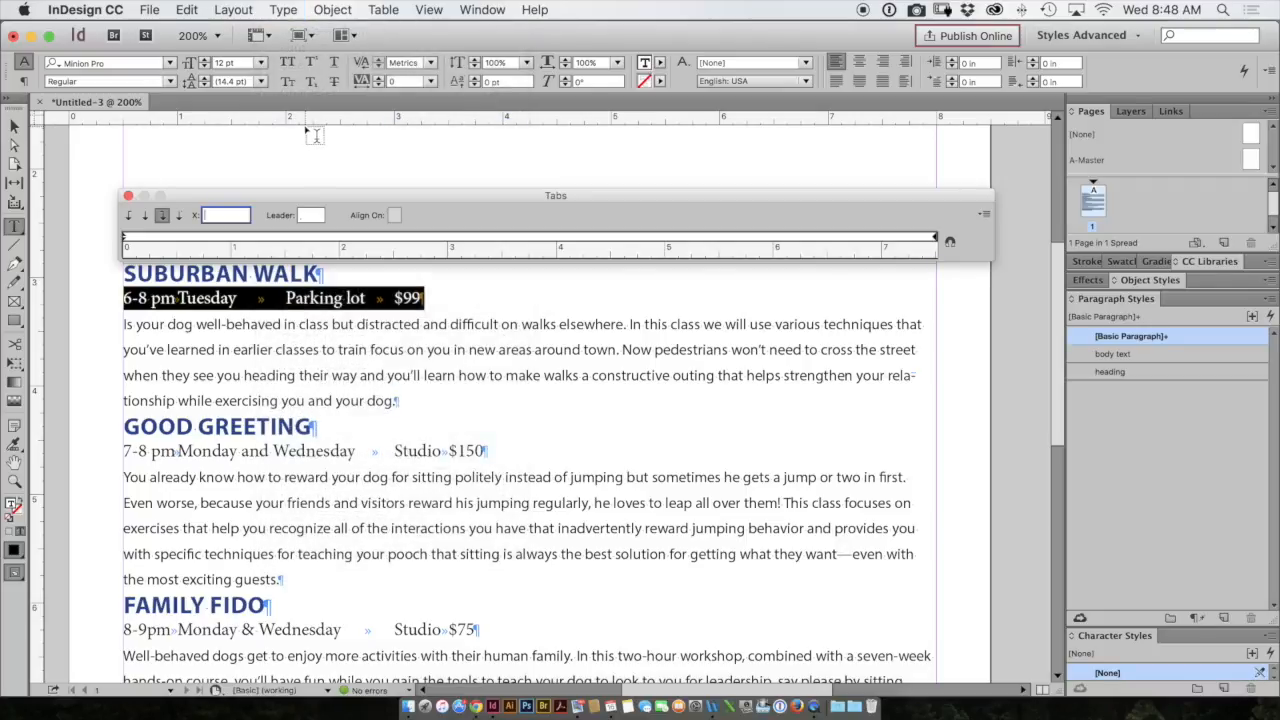
pyautogui.moveTo(340, 148)
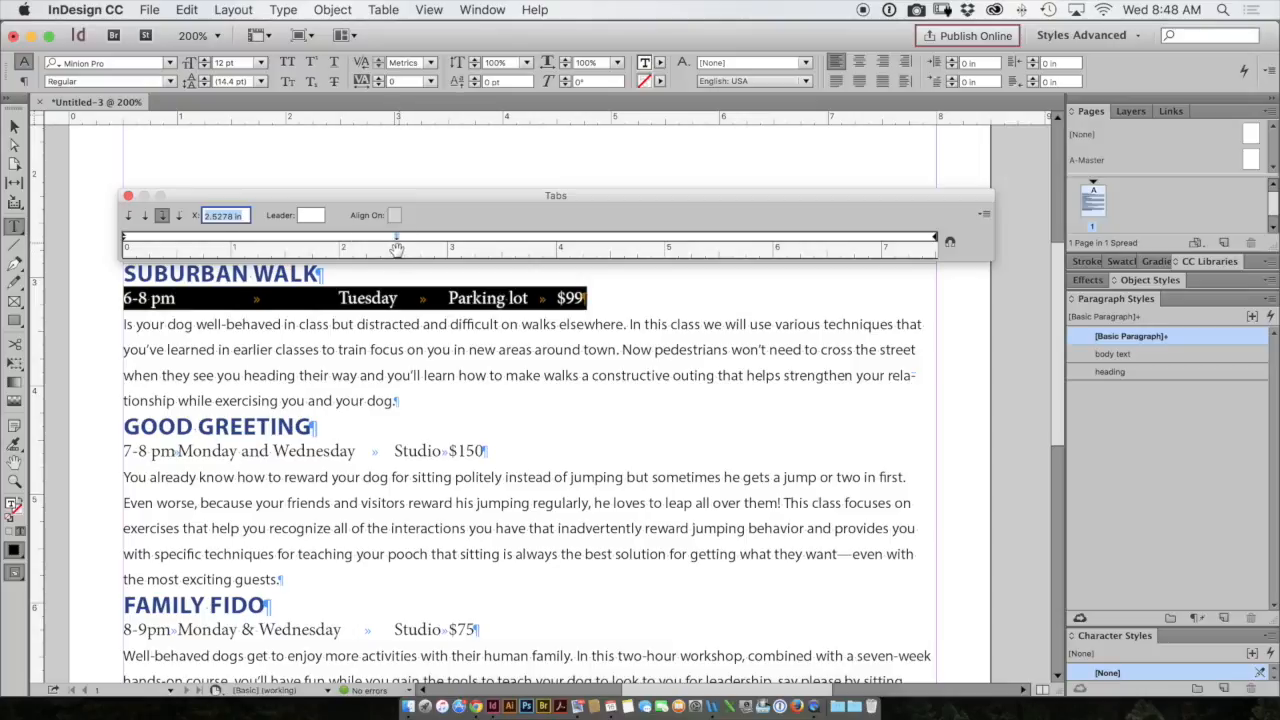
pyautogui.click(128, 216)
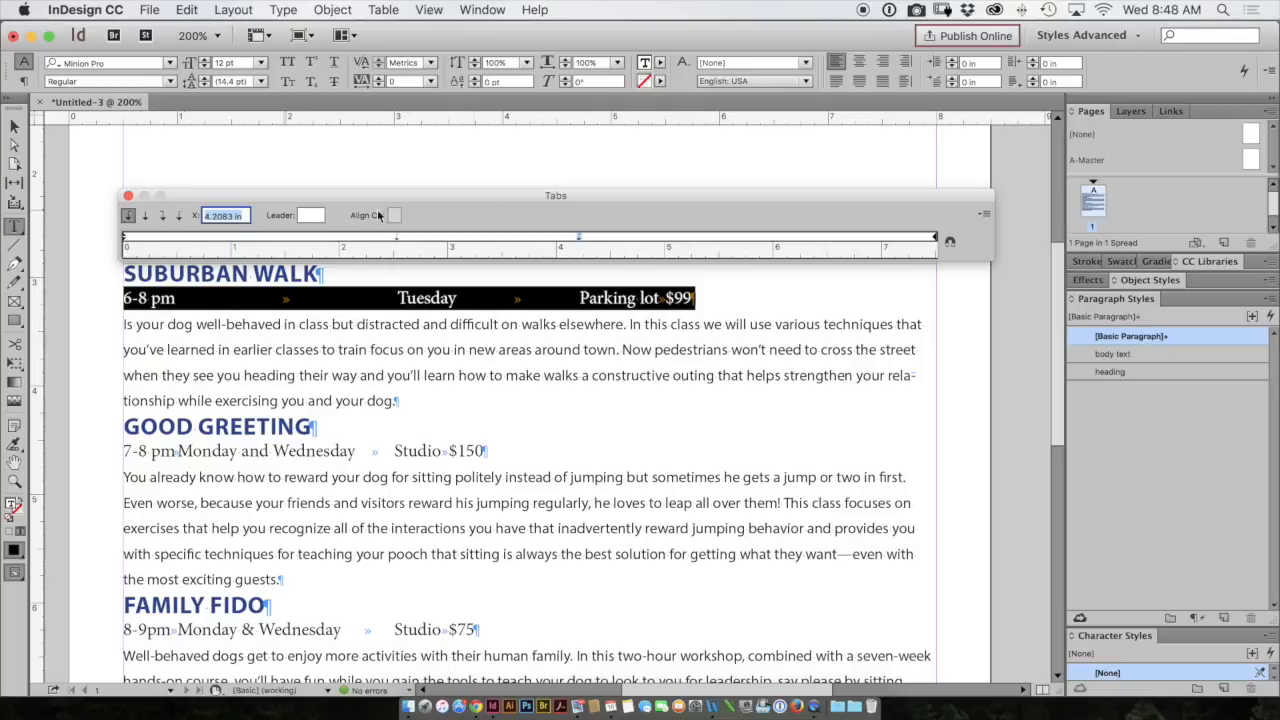
# Move the price tab stop to the right edge, right-aligned, with a period leader so $99 sits flush right
pyautogui.moveTo(576, 236); pyautogui.dragTo(800, 240)
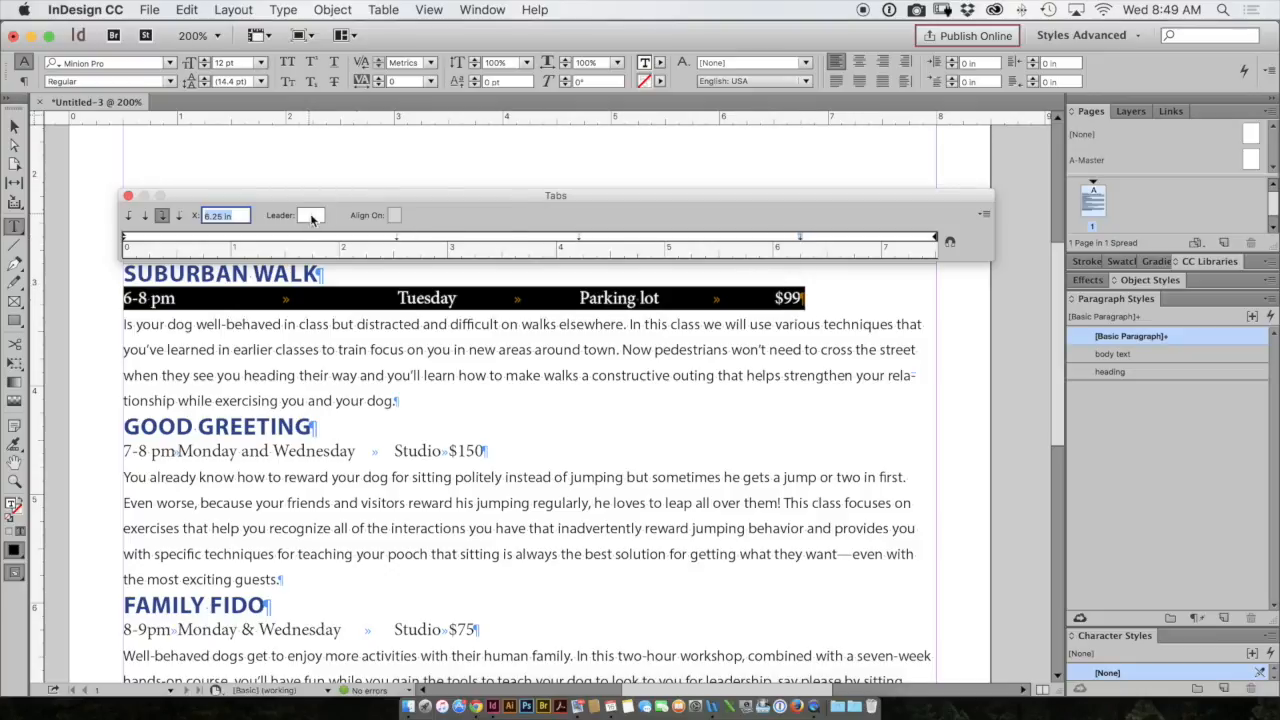
pyautogui.click(312, 216)
pyautogui.write('.')
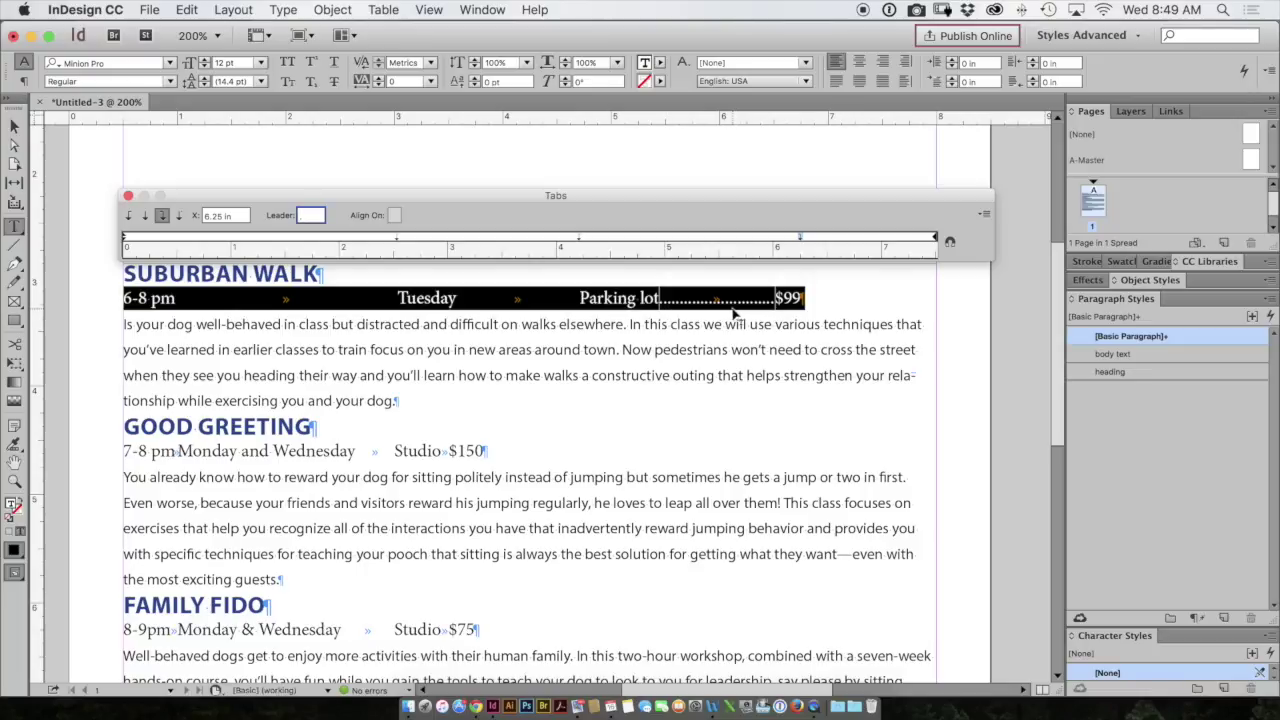
pyautogui.click(128, 196)
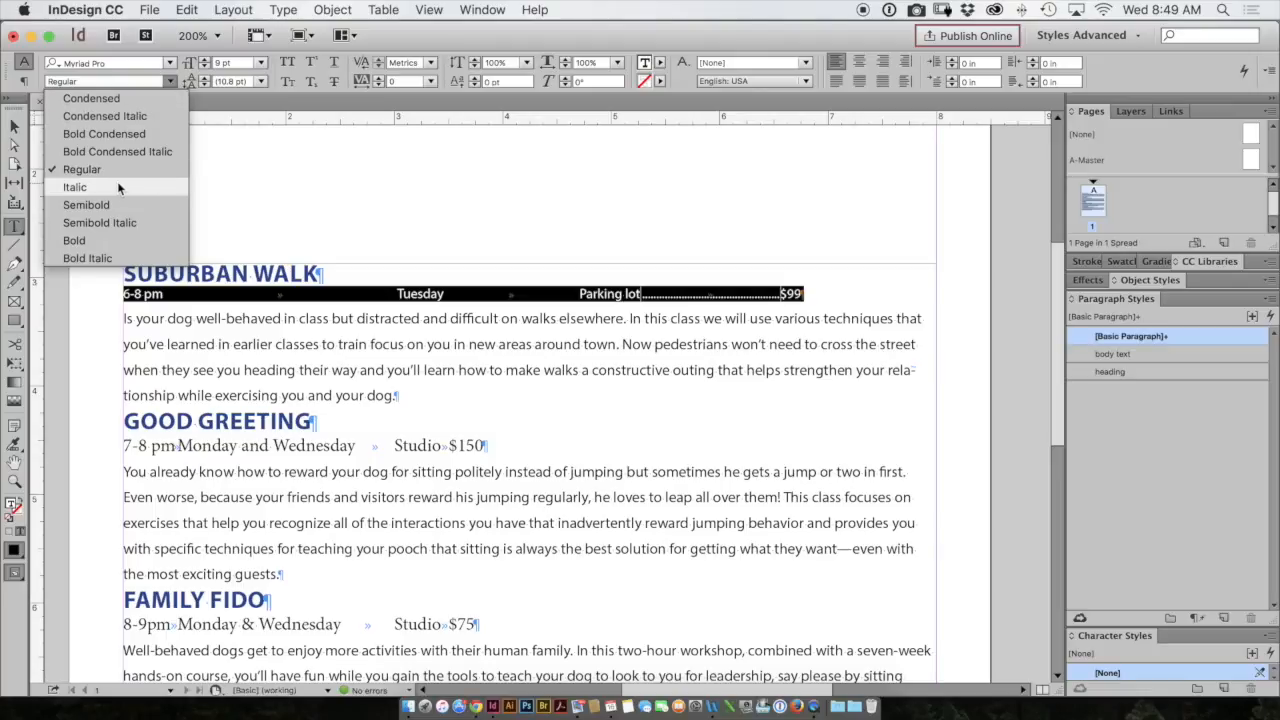
# Set the Suburban Walk info line's font style to Italic
pyautogui.click(74, 188)
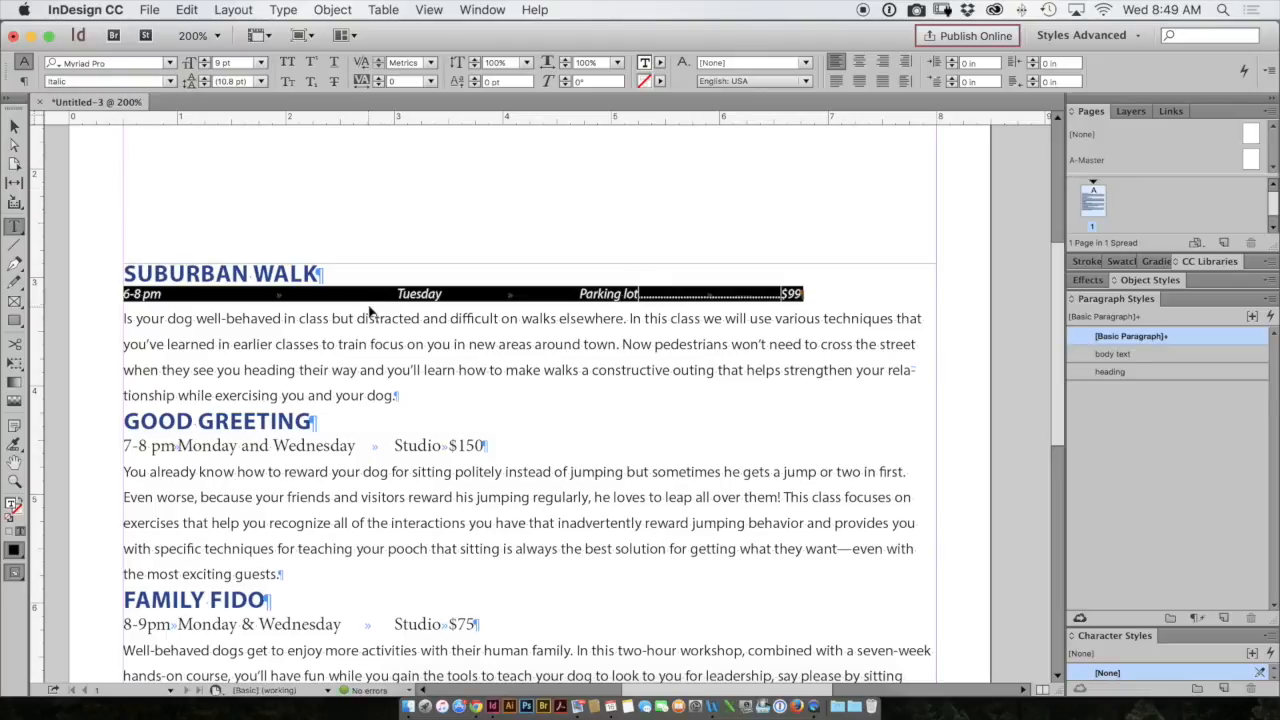
pyautogui.moveTo(404, 310)
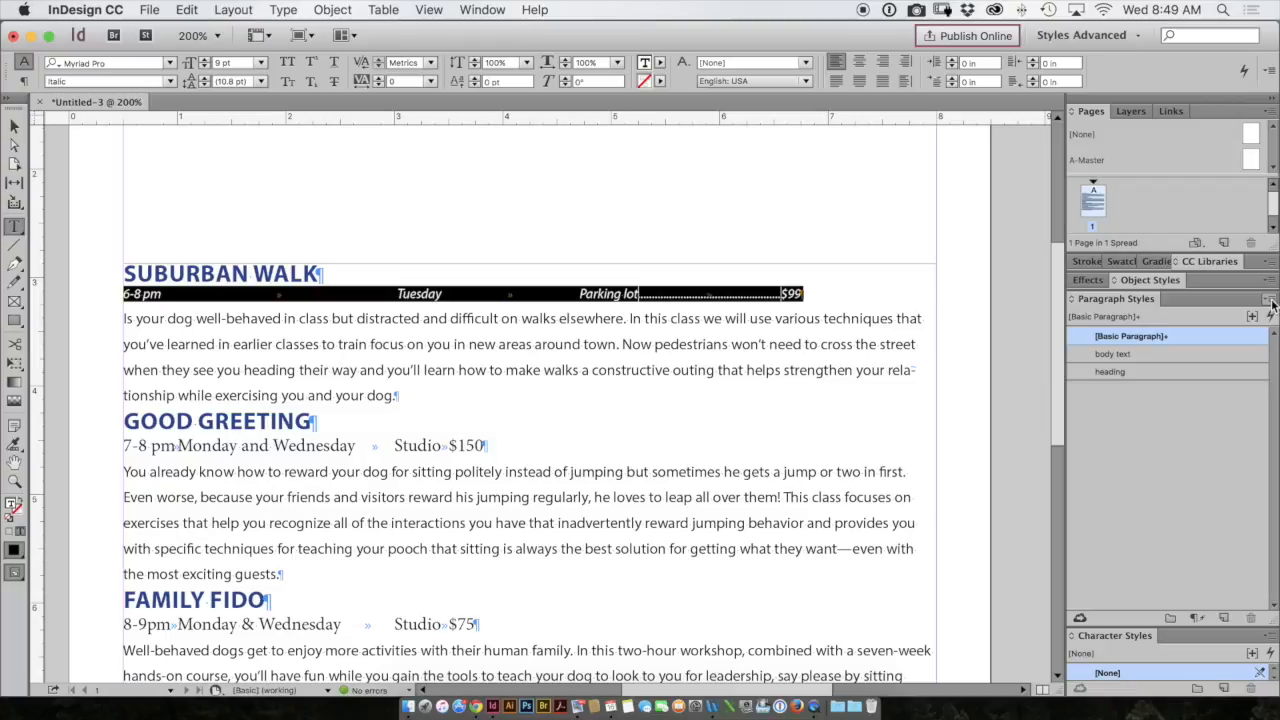
# Create a new paragraph style named 'info' from the selected info line
pyautogui.click(1270, 300)
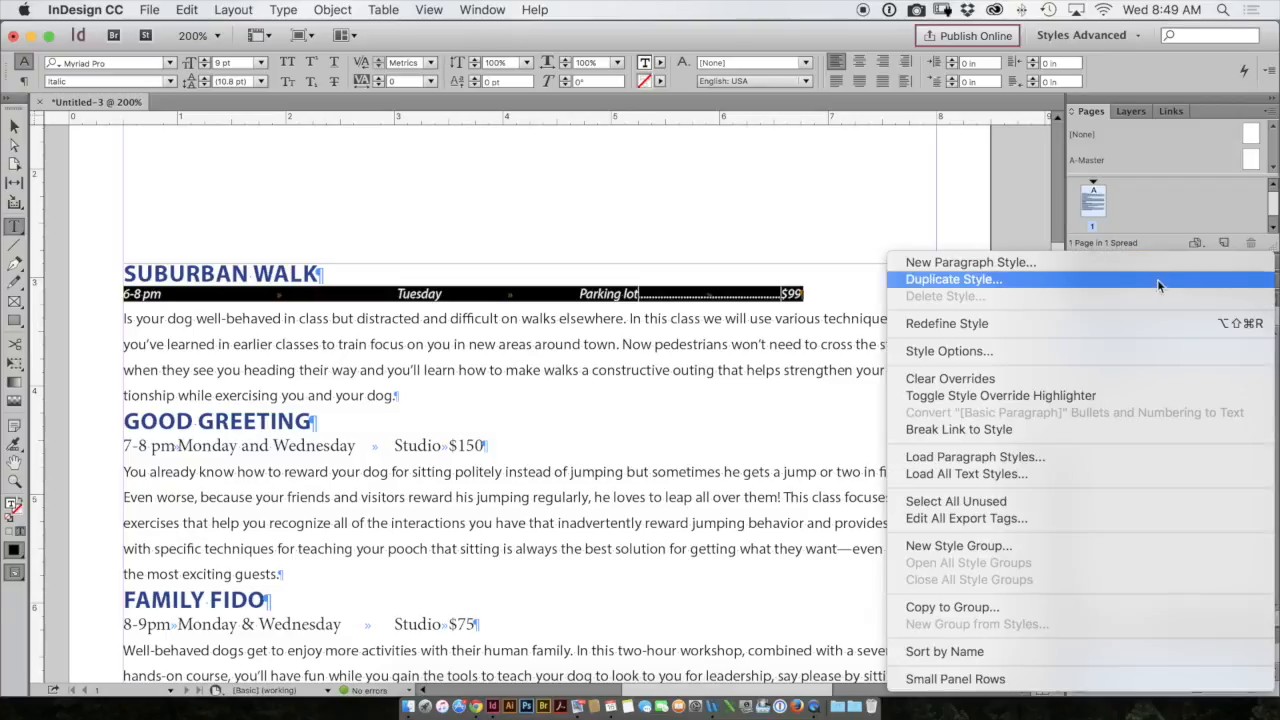
pyautogui.click(970, 262)
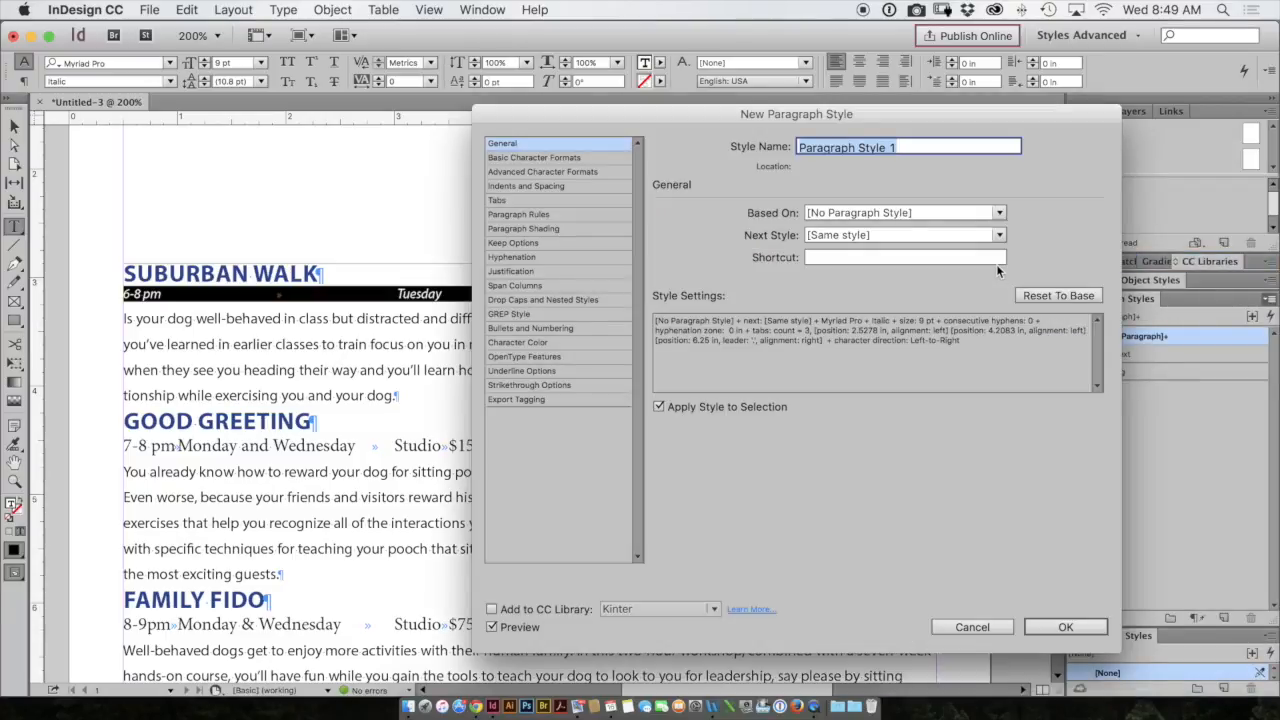
pyautogui.moveTo(956, 254)
pyautogui.write('info')
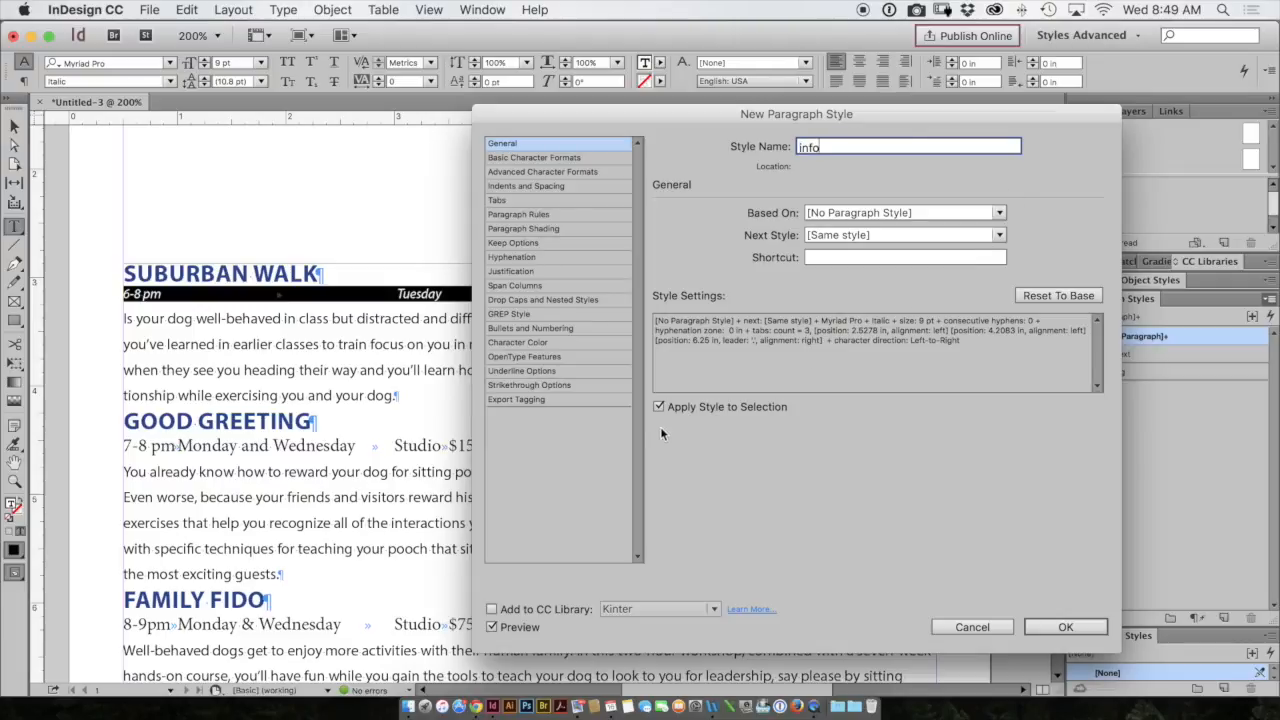
pyautogui.moveTo(978, 480)
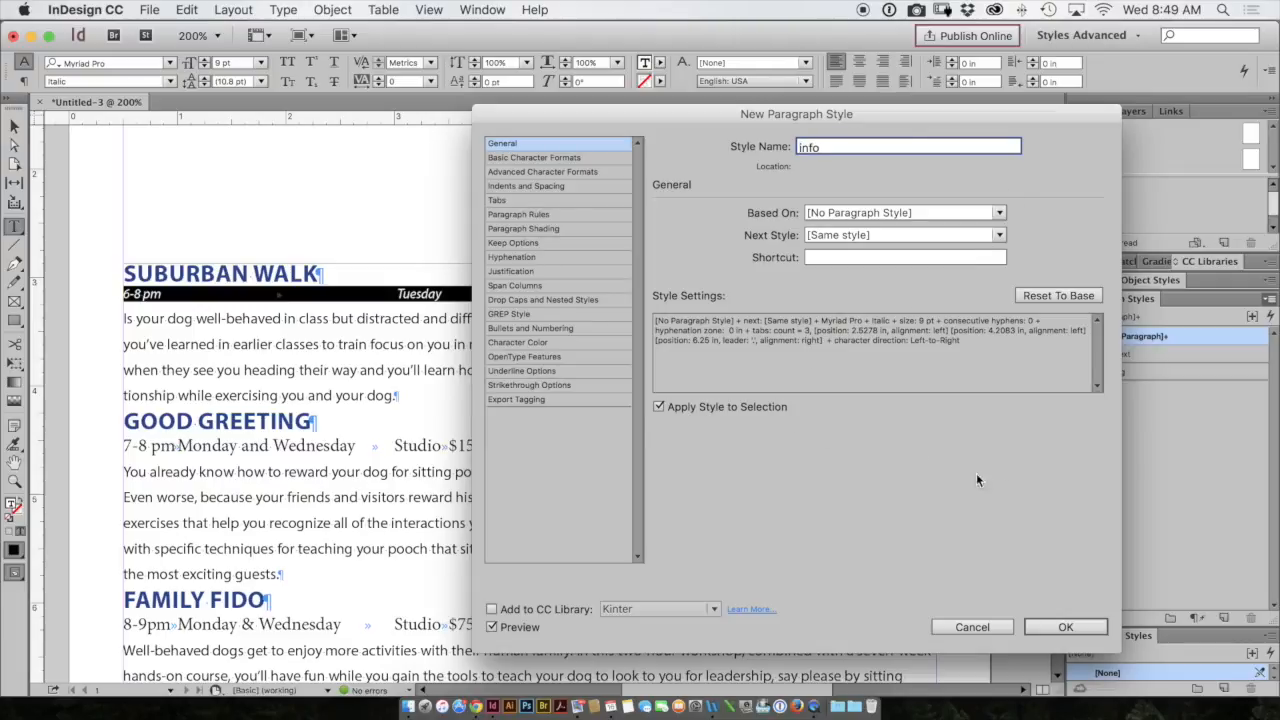
pyautogui.click(1064, 626)
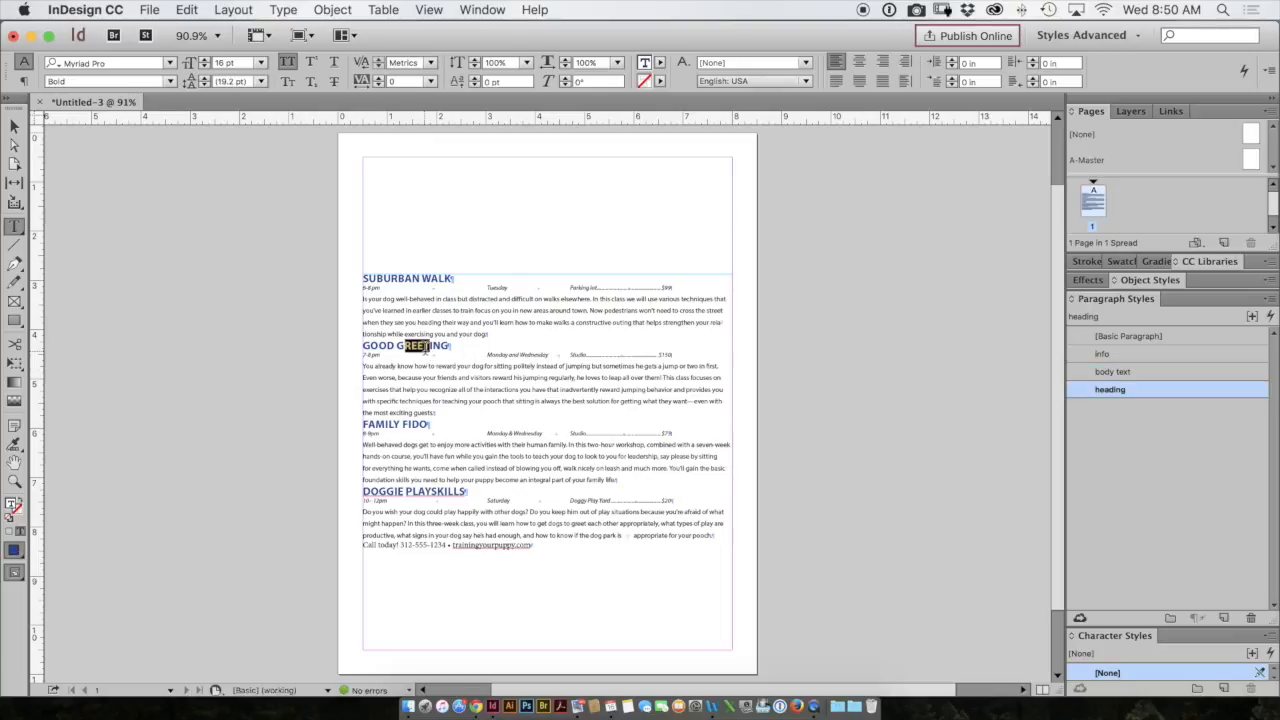
pyautogui.moveTo(1136, 396)
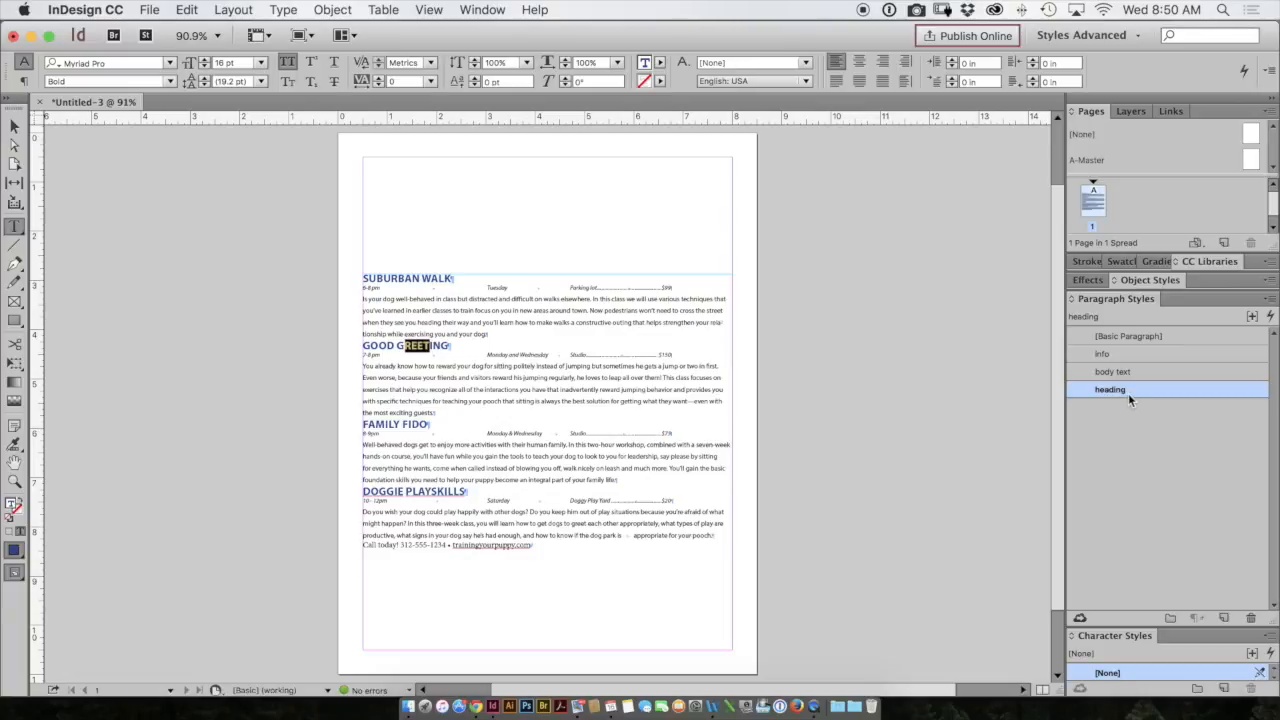
# Set the heading style's Space Before to 0.25 in under Indents and Spacing
pyautogui.rightClick(1110, 388)
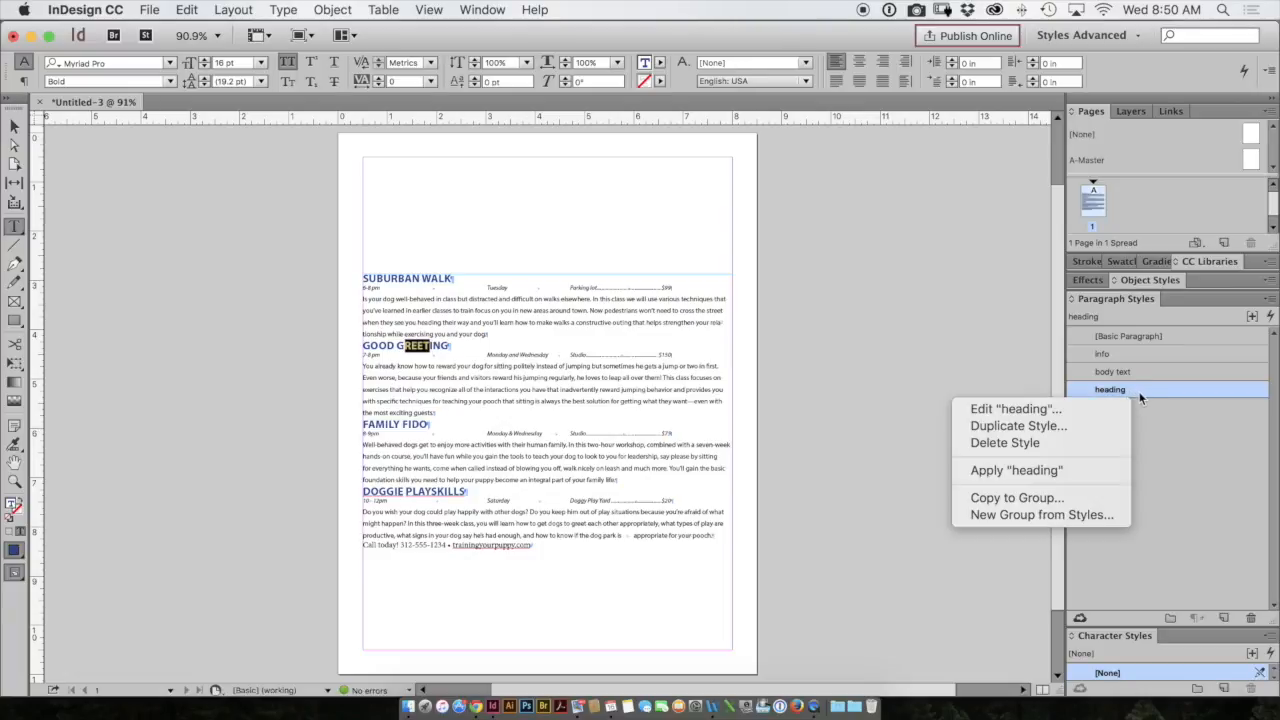
pyautogui.moveTo(1016, 408)
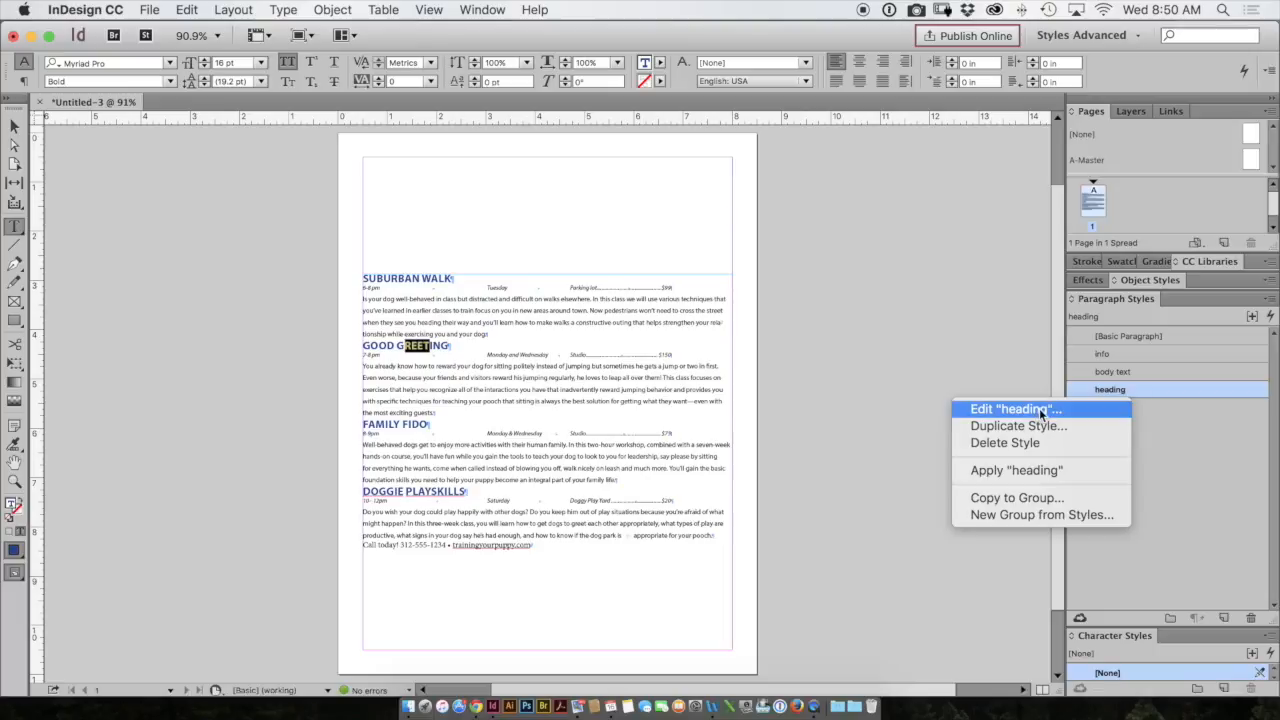
pyautogui.click(1012, 408)
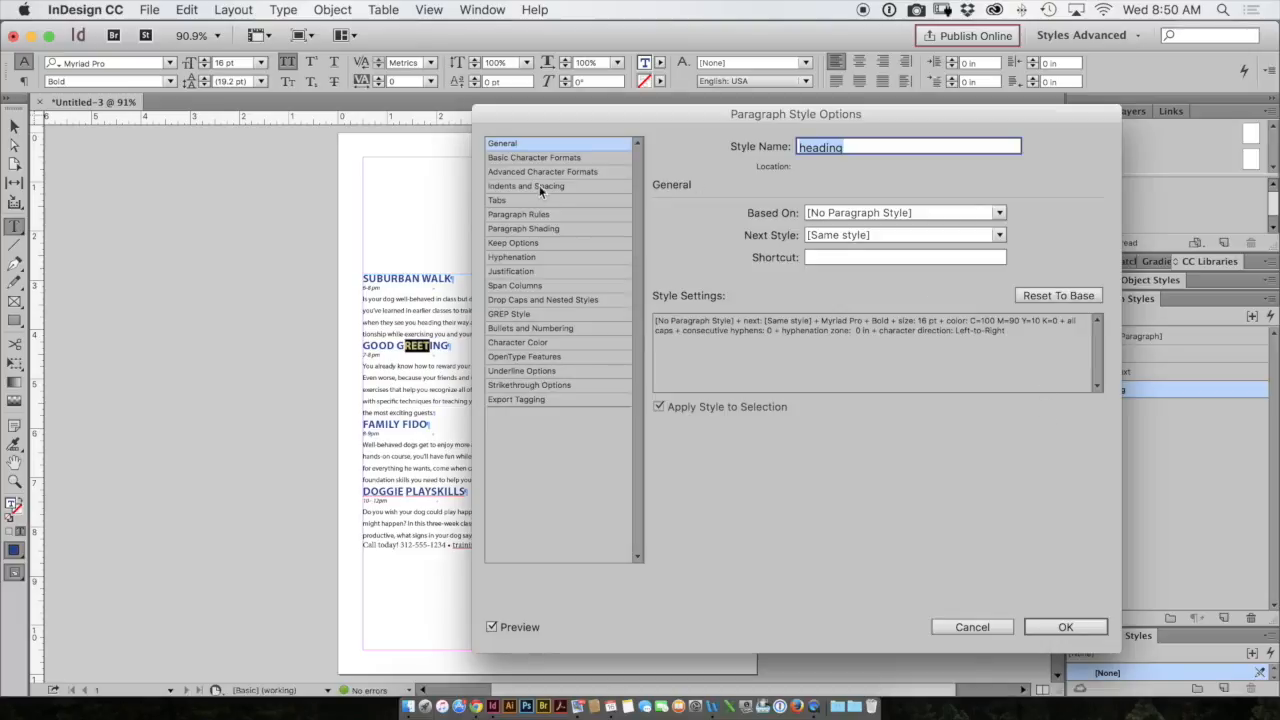
pyautogui.click(526, 186)
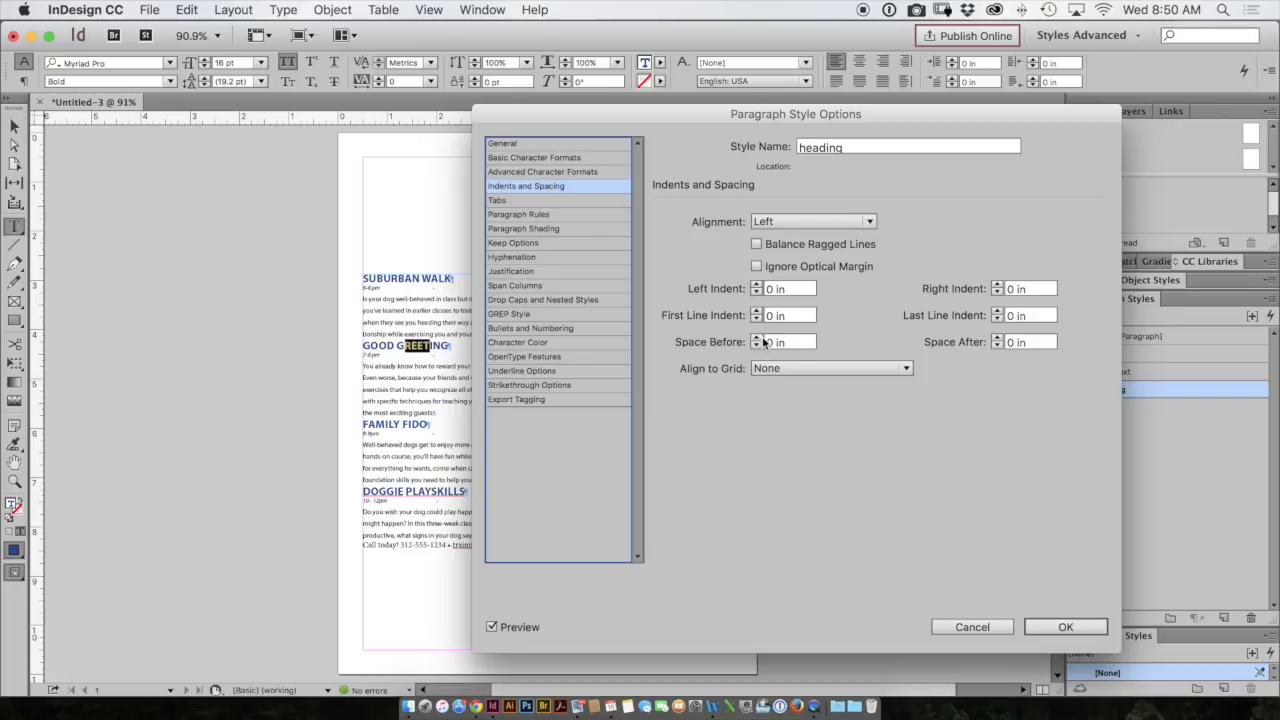
pyautogui.click(756, 338)
pyautogui.write('0.25')
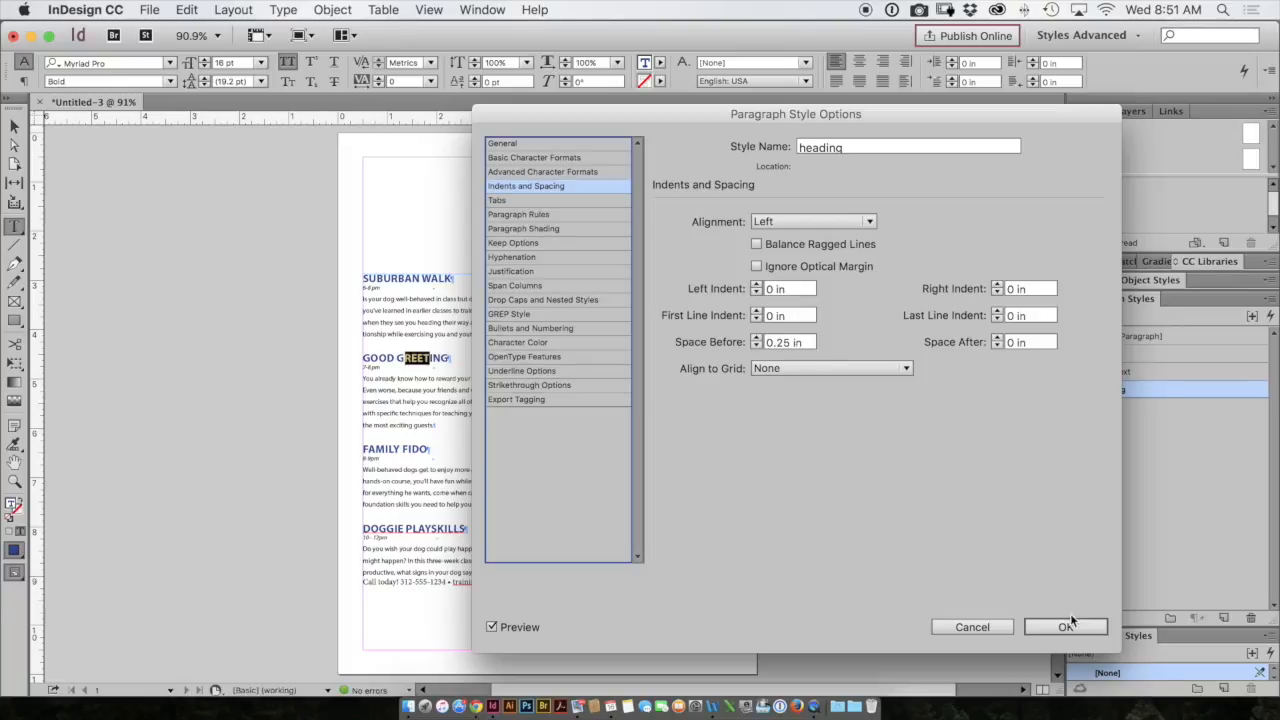
pyautogui.click(1064, 626)
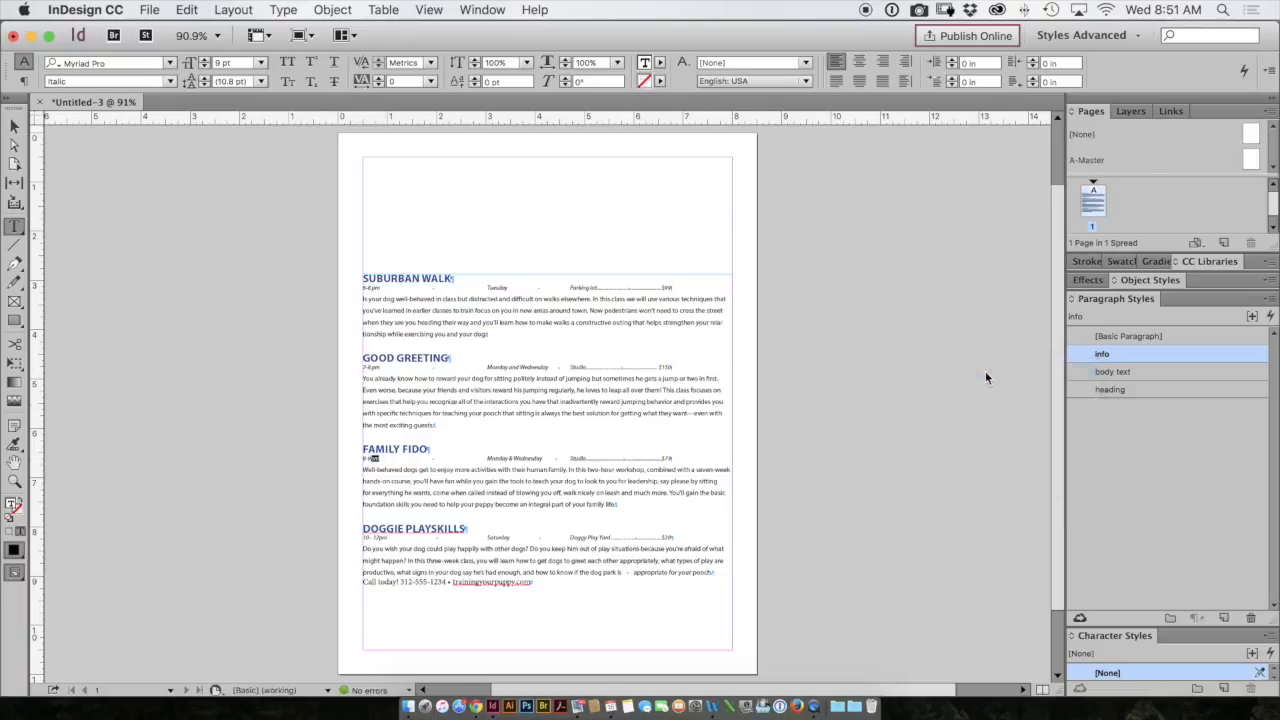
# Set the info style's Space Before to 0.0625 in
pyautogui.doubleClick(1100, 352)
pyautogui.write('0.0625')
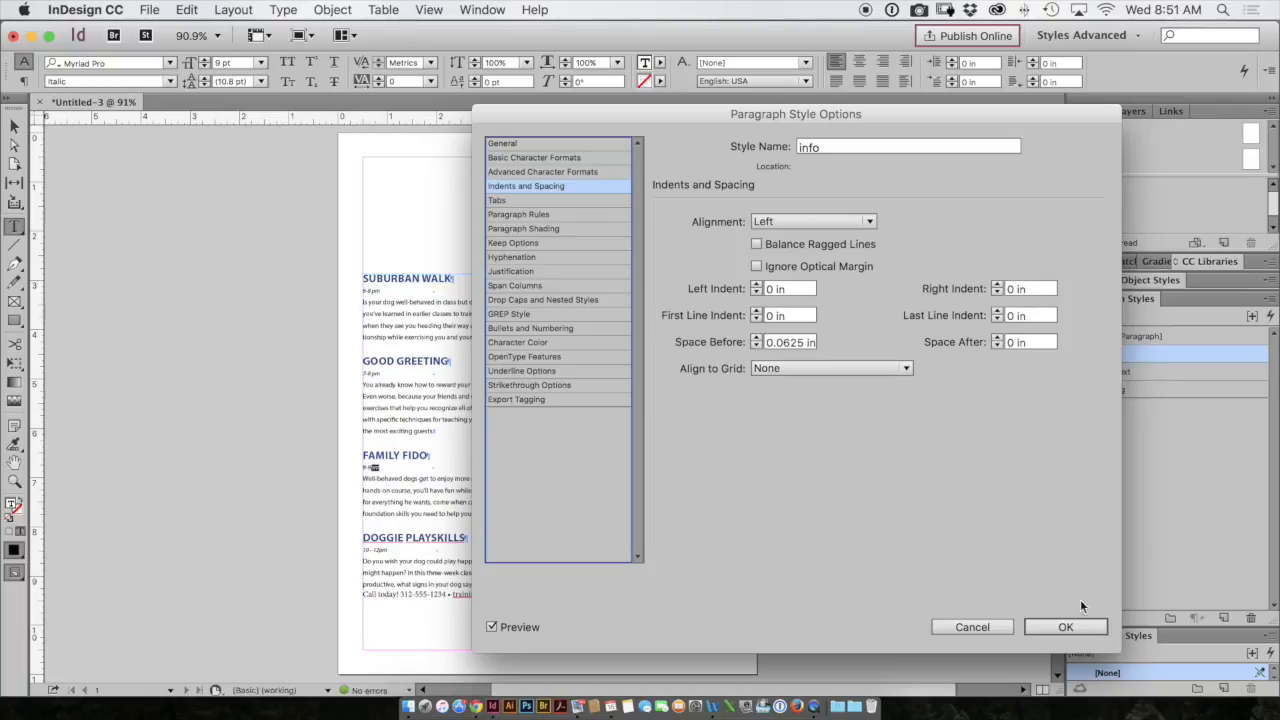
pyautogui.click(1064, 626)
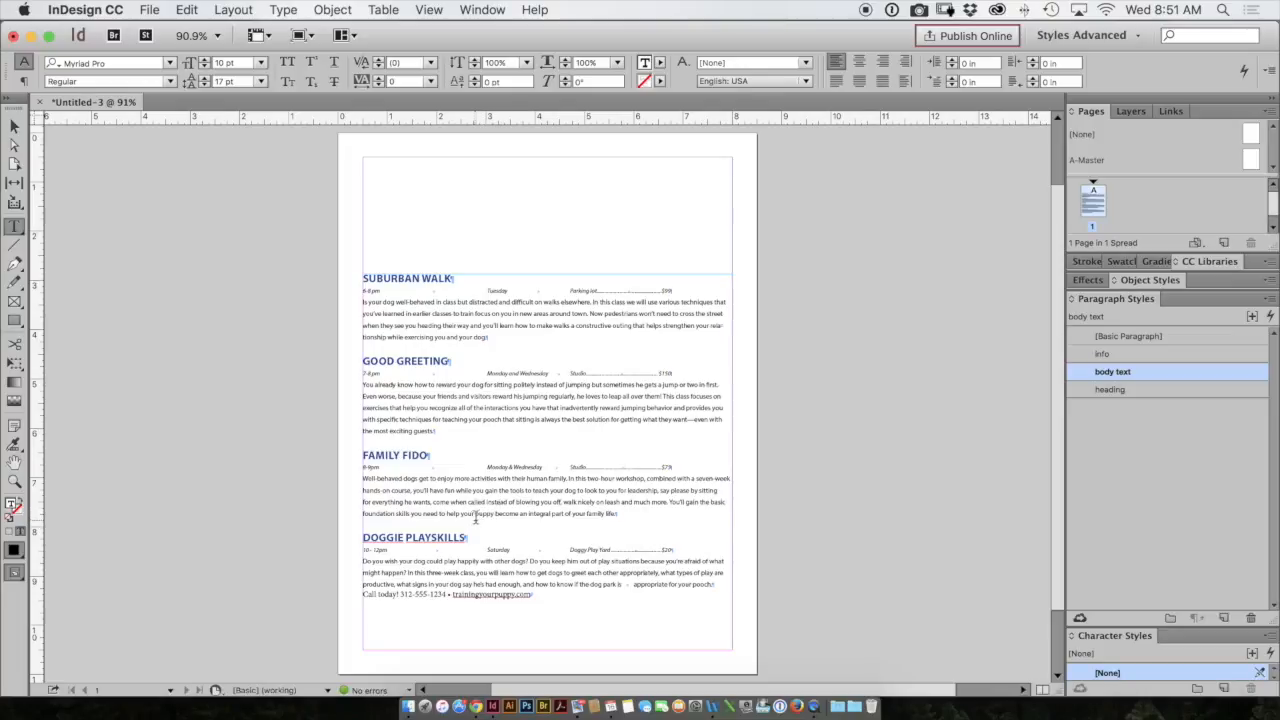
pyautogui.moveTo(484, 518)
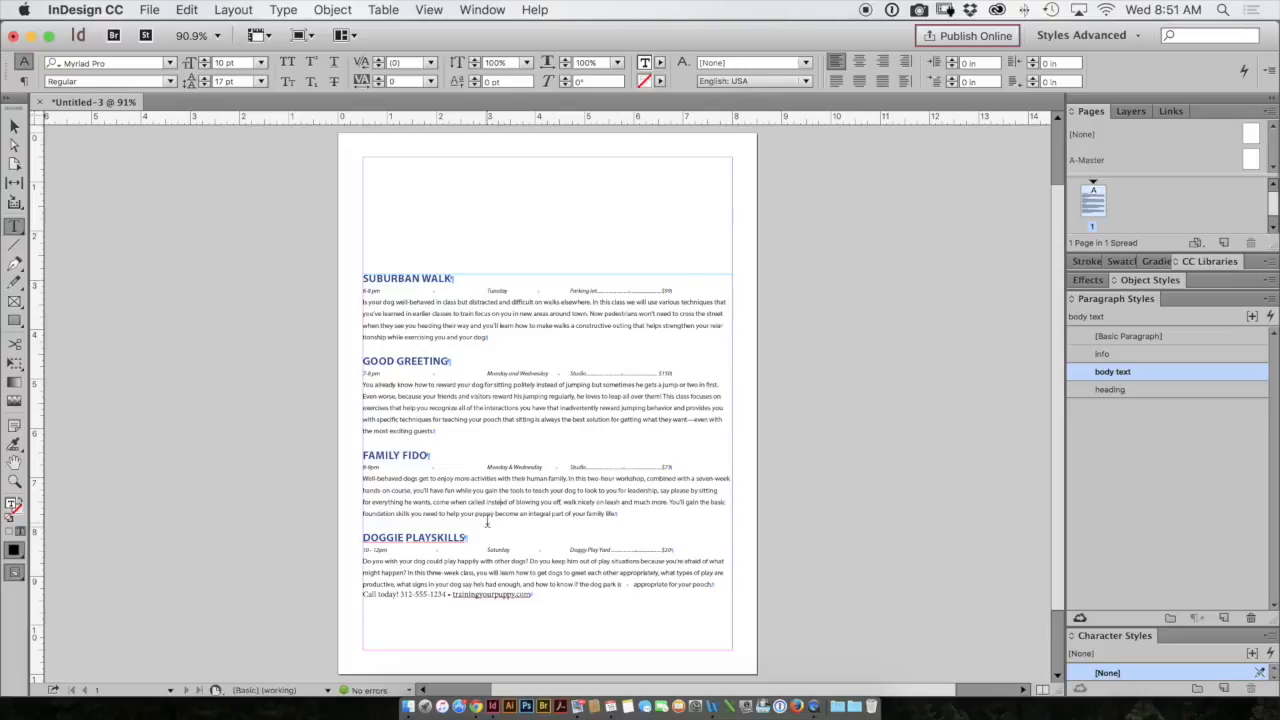